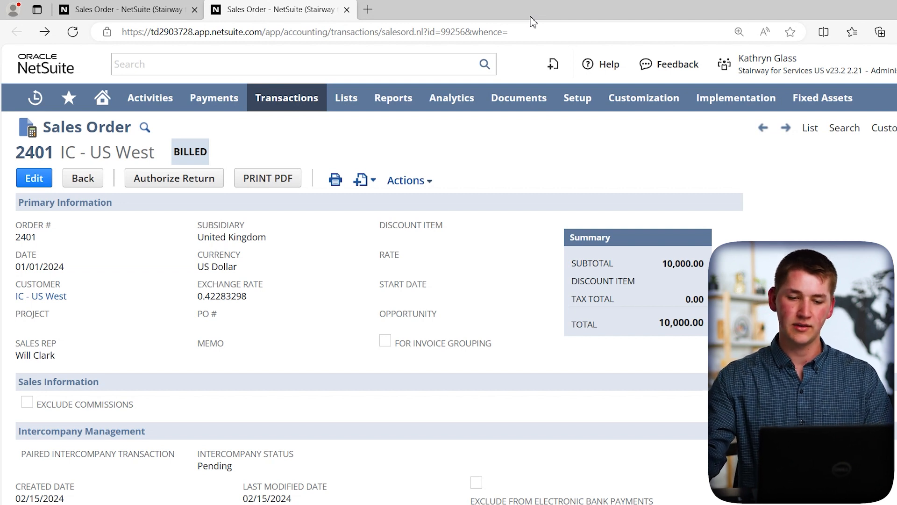
Step: Load sales order 2401 with &xml=T appended to its URL in a second tab
left_click(309, 31)
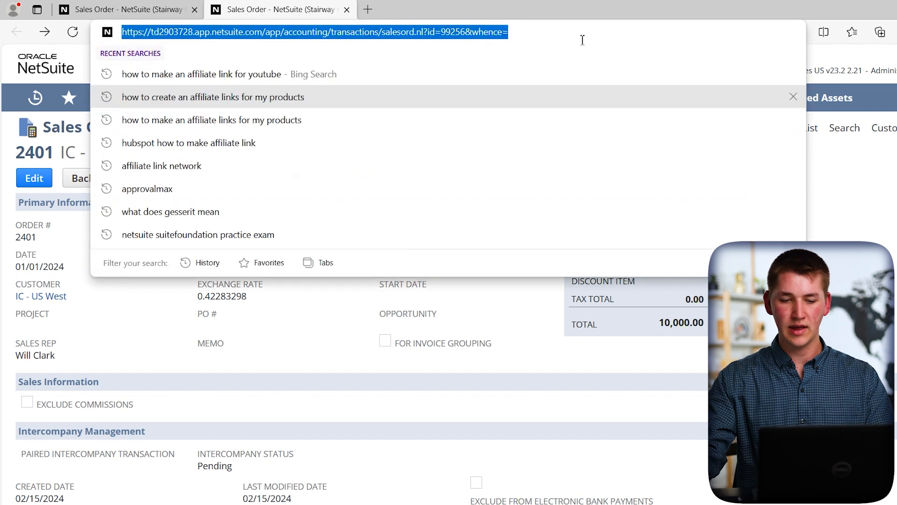
left_click(506, 31)
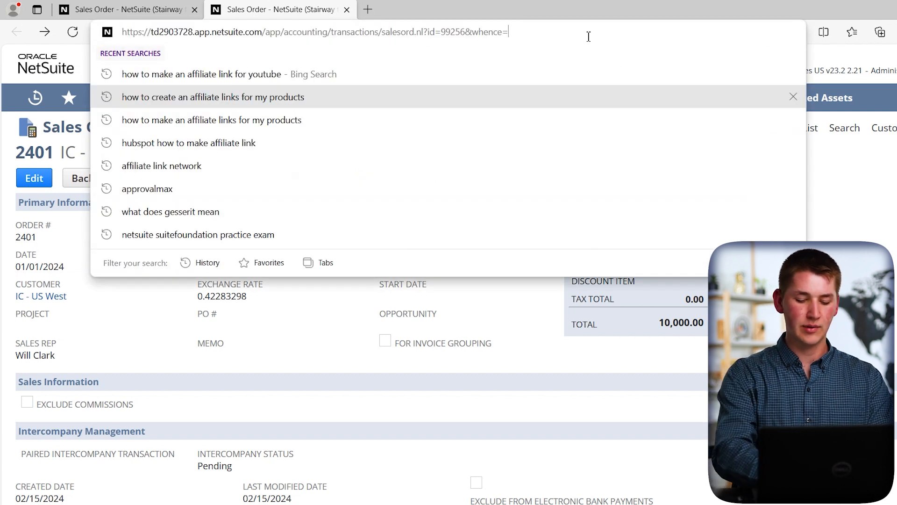
type("xml=T")
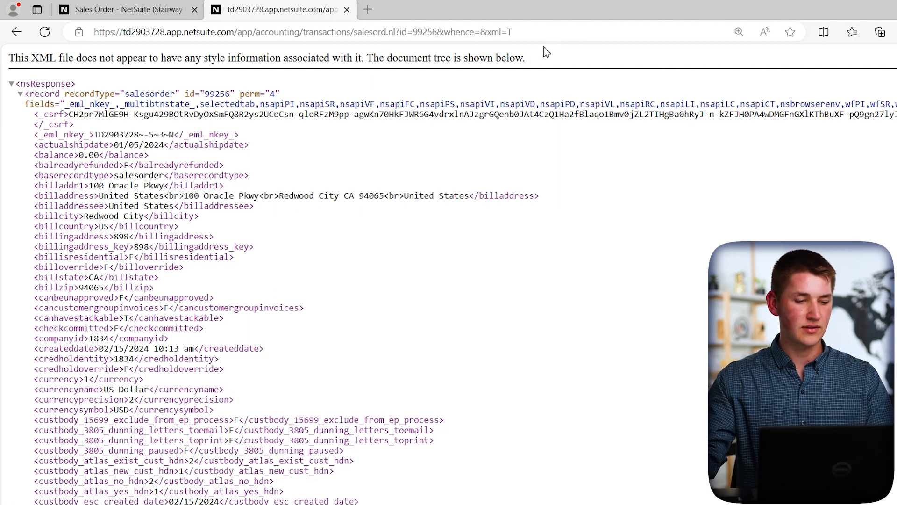
double_click(43, 93)
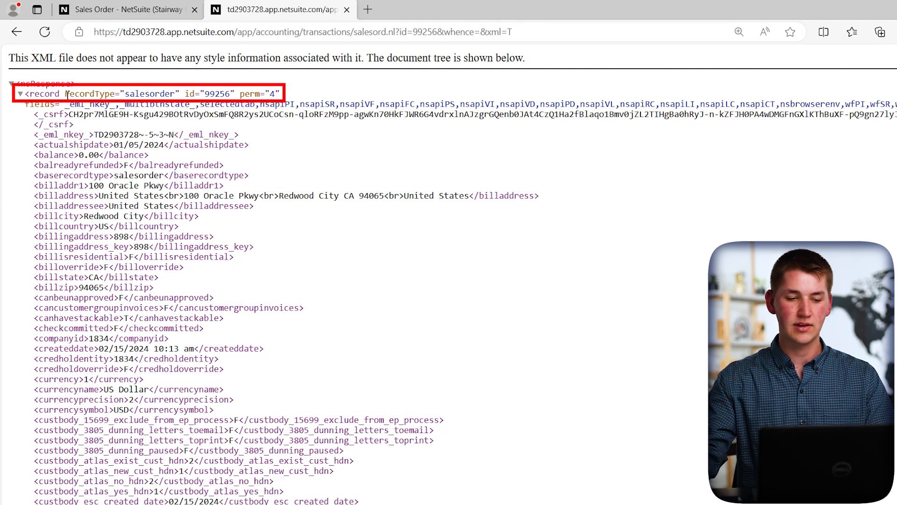
double_click(150, 94)
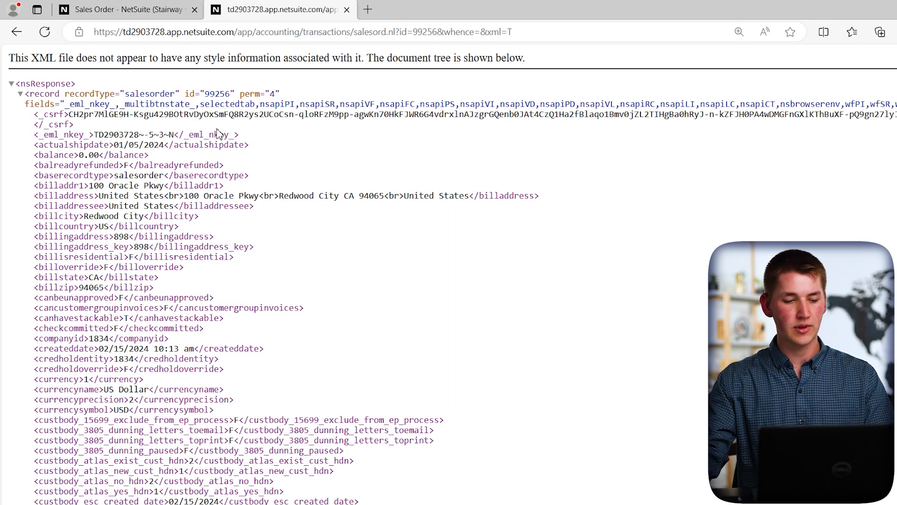
scroll("down", 3)
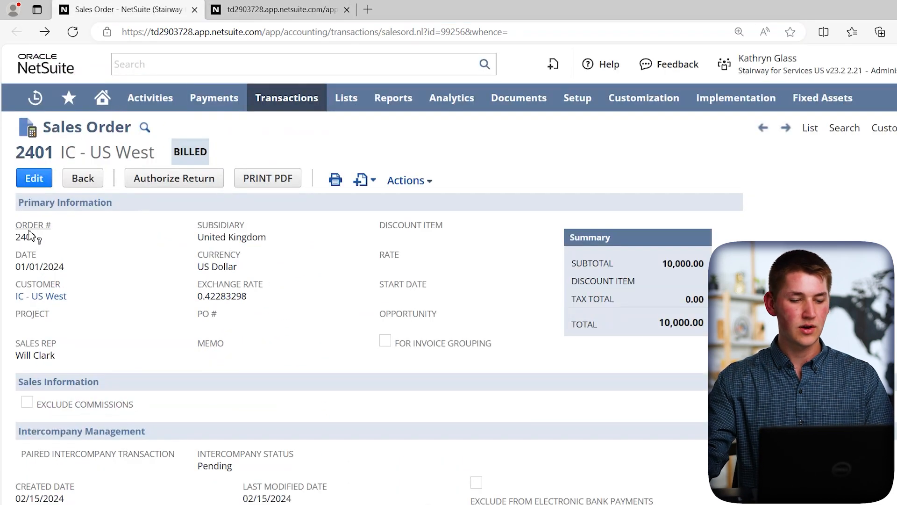
Step: Find 2401 in the XML under the tranid tag and confirm Order # field help shows tranid
double_click(24, 237)
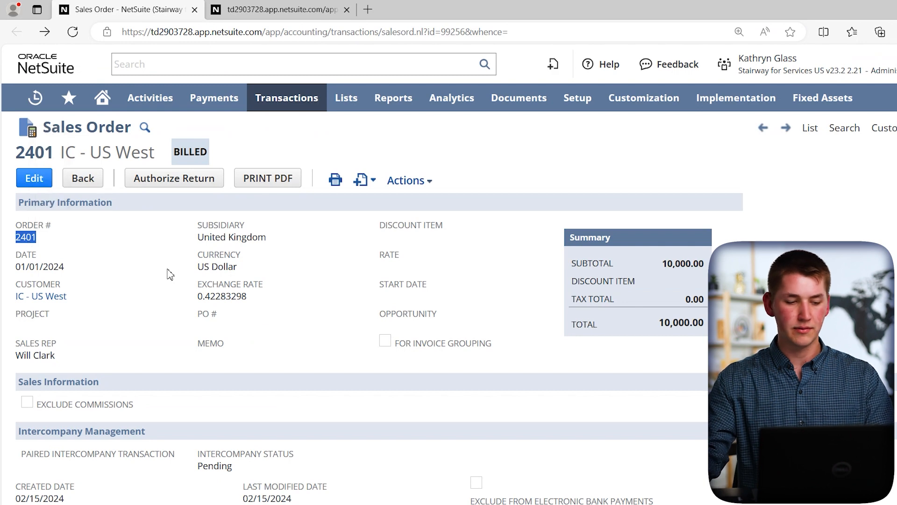
left_click(280, 10)
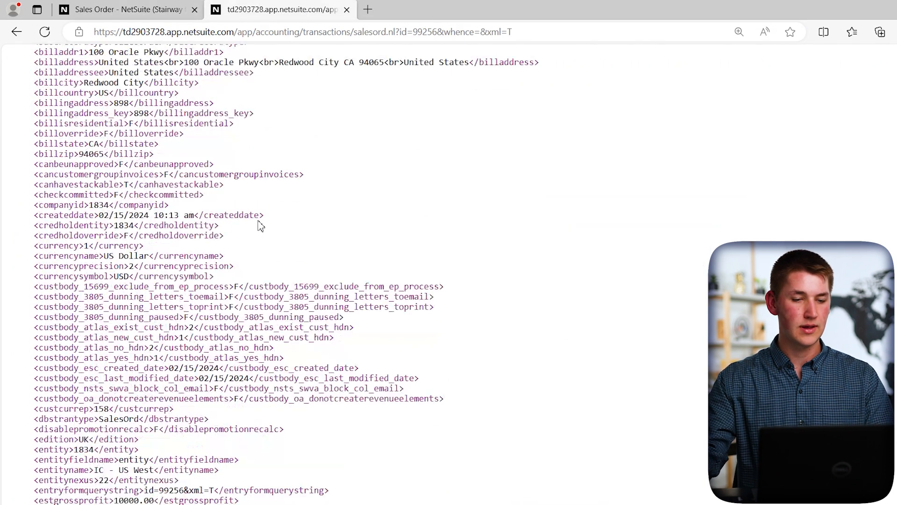
scroll("down", 3)
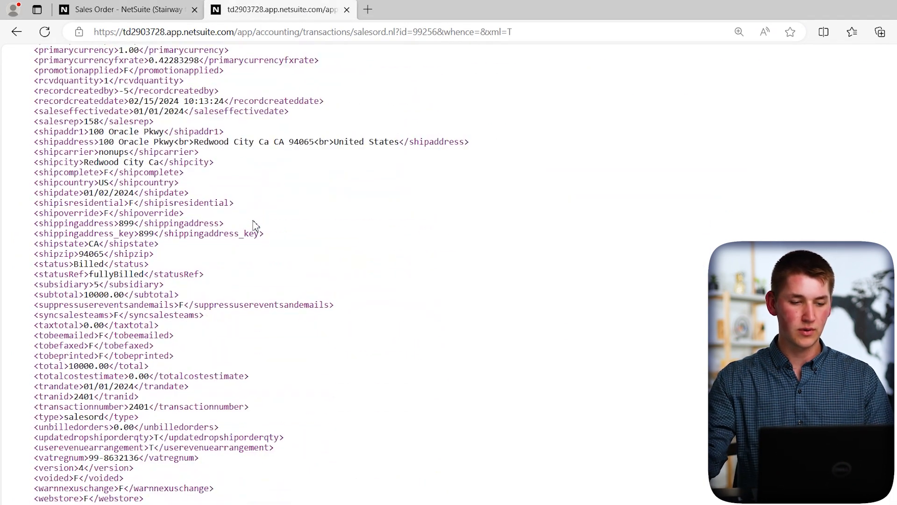
type("2401")
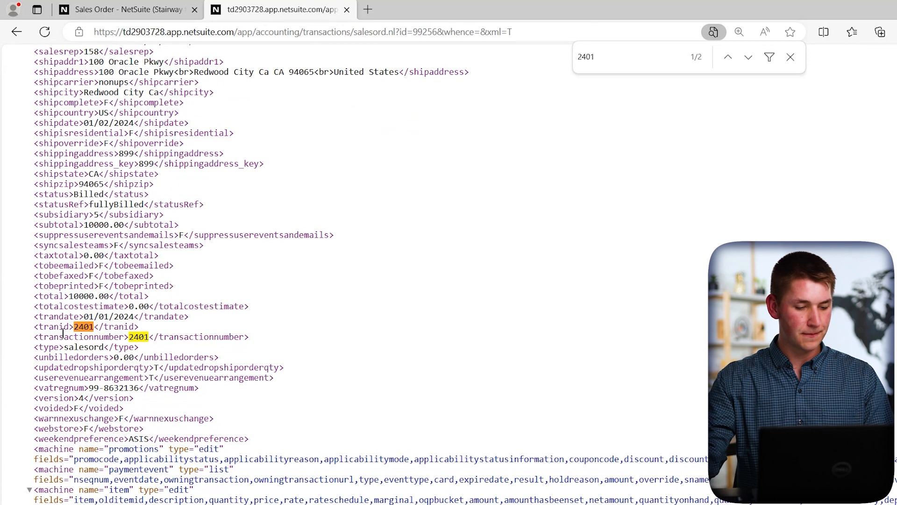
double_click(53, 326)
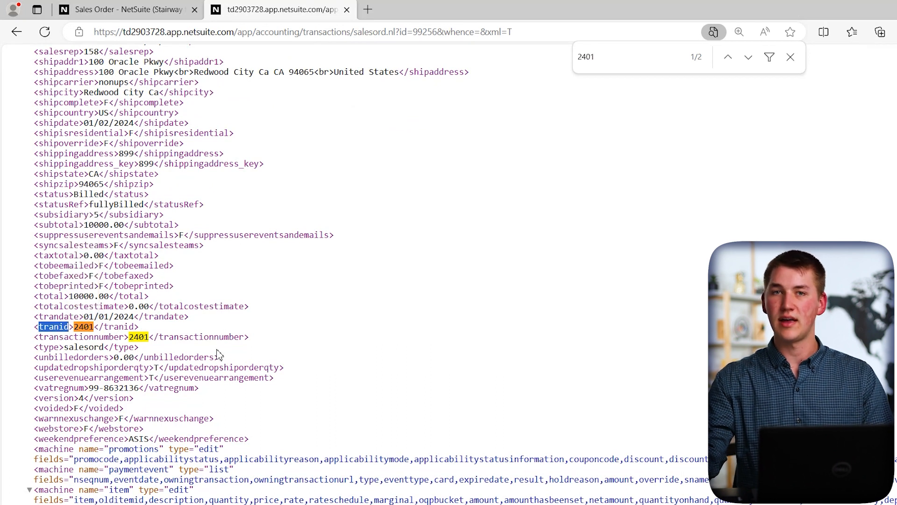
mouse_move(224, 346)
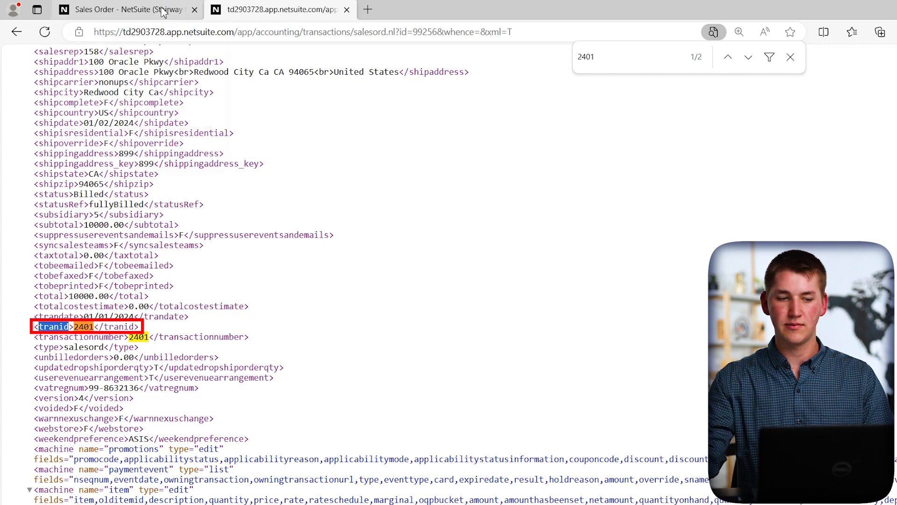
mouse_move(126, 10)
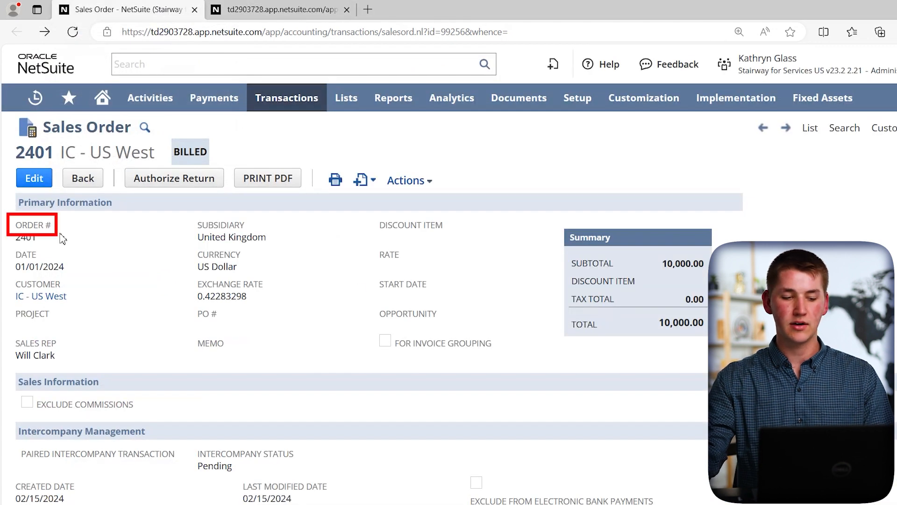
left_click(32, 224)
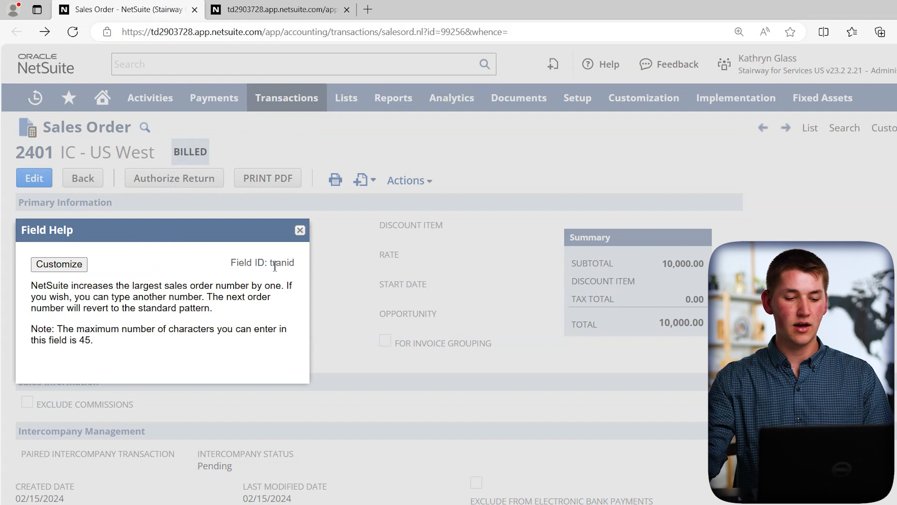
double_click(281, 262)
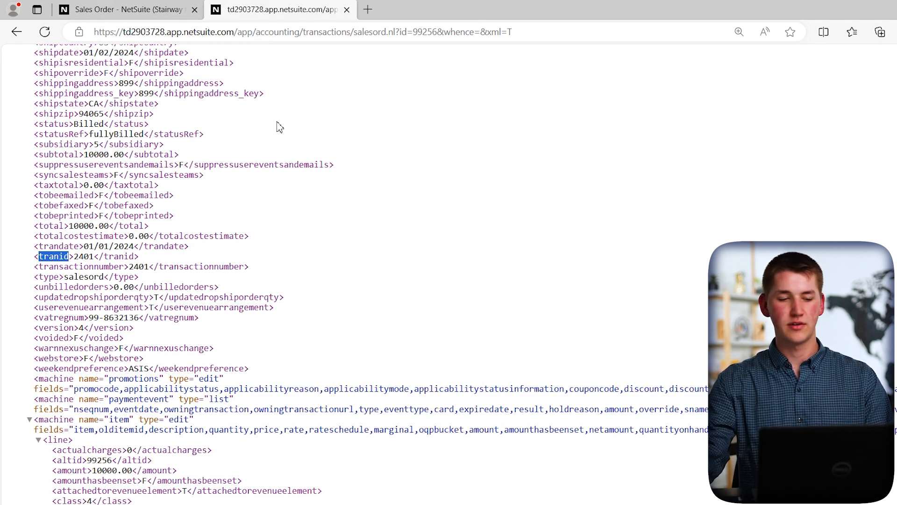
Step: View the Customer field help ID entity and its XML value 1834
left_click(120, 10)
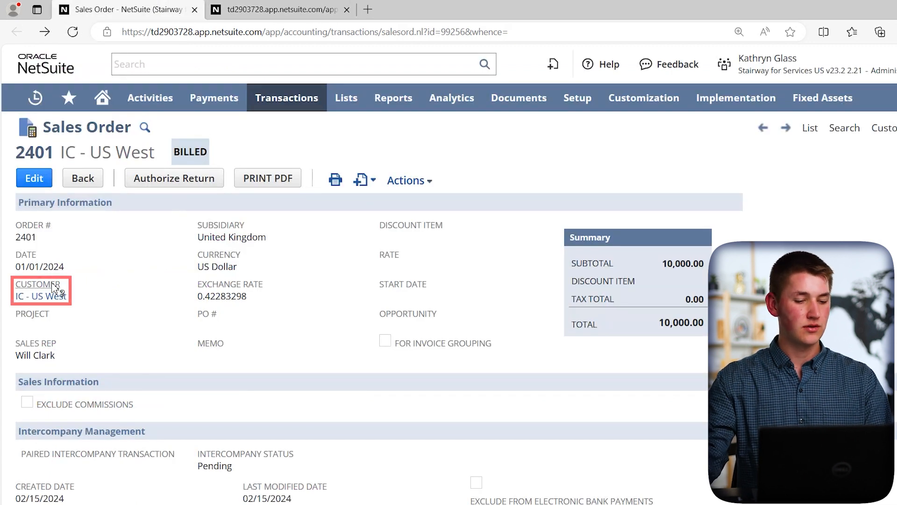
left_click(38, 284)
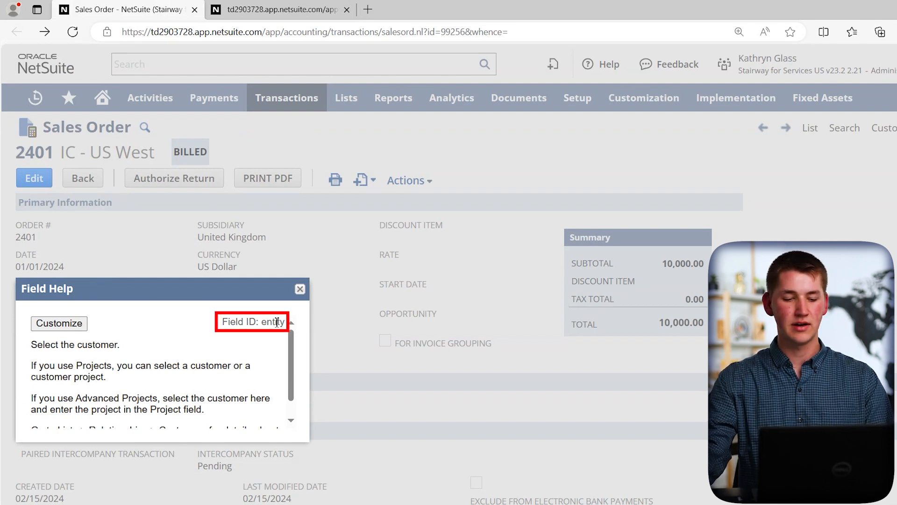
double_click(273, 322)
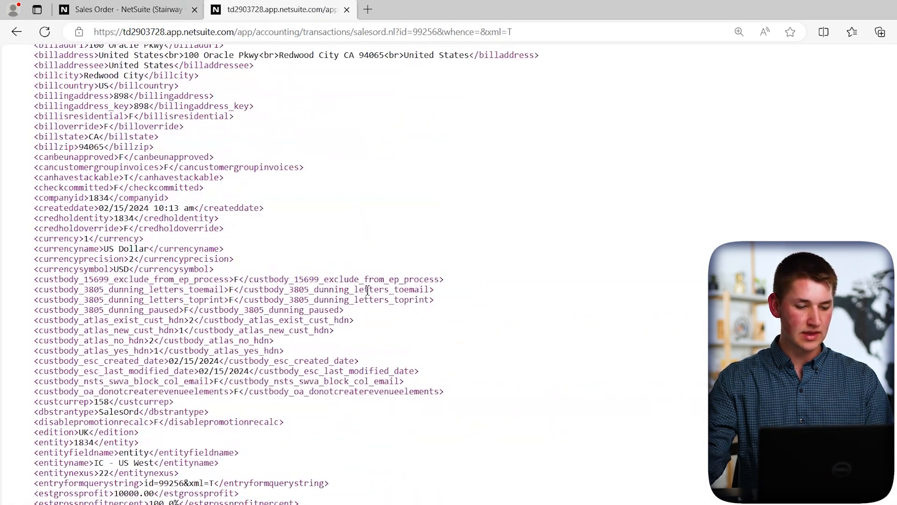
scroll("down", 3)
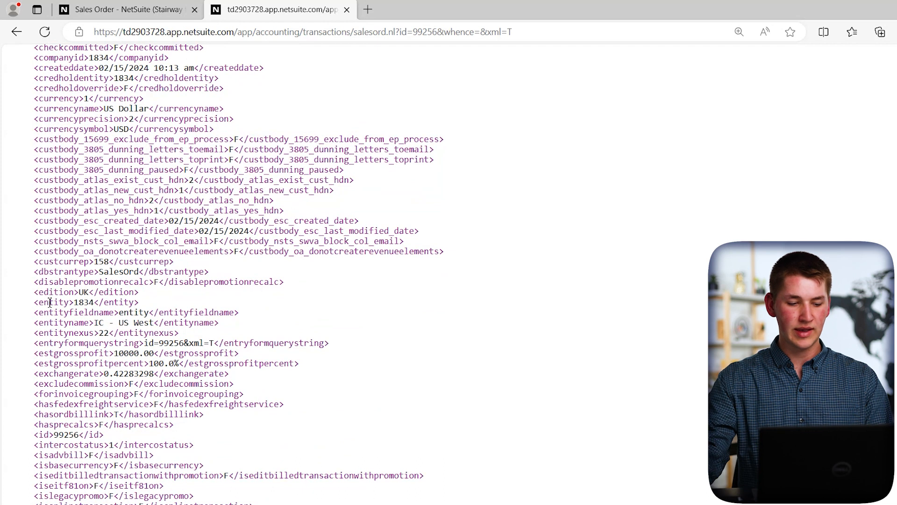
double_click(83, 303)
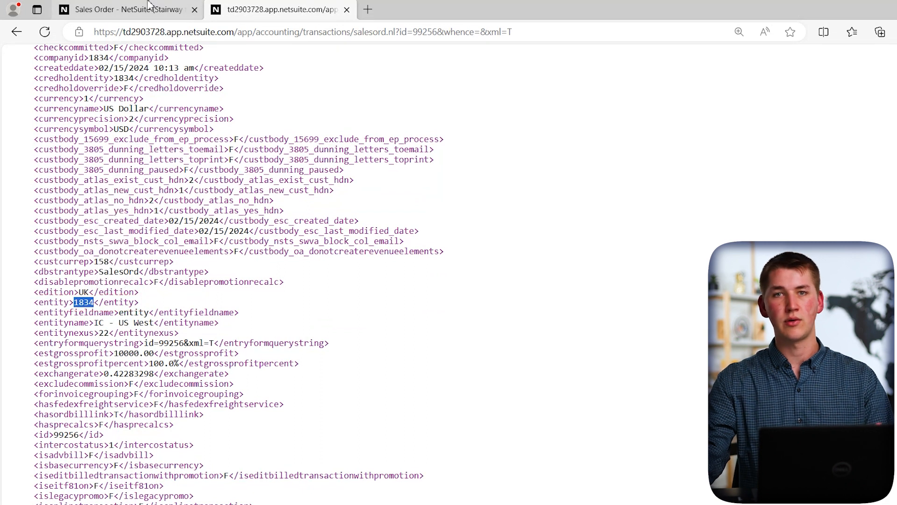
Step: Close field help, preview customer IC - US West, and recheck the entity tag in the XML
left_click(120, 10)
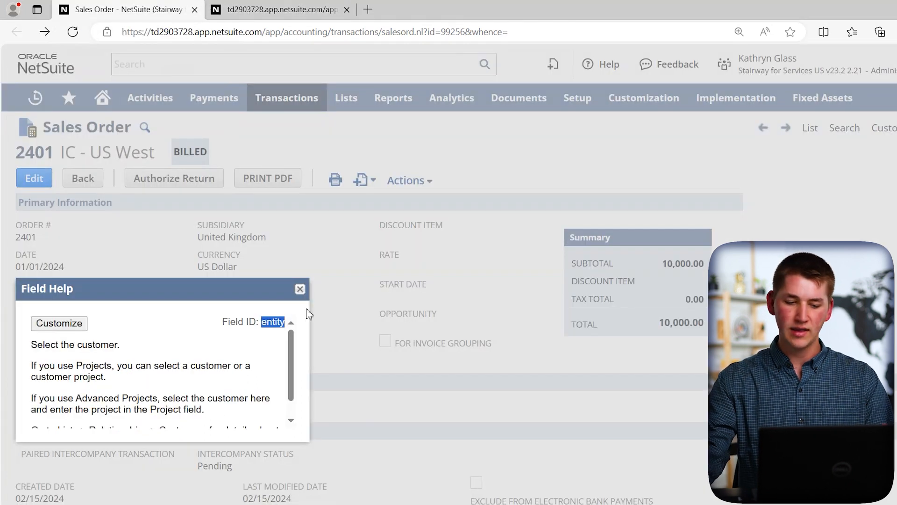
left_click(299, 288)
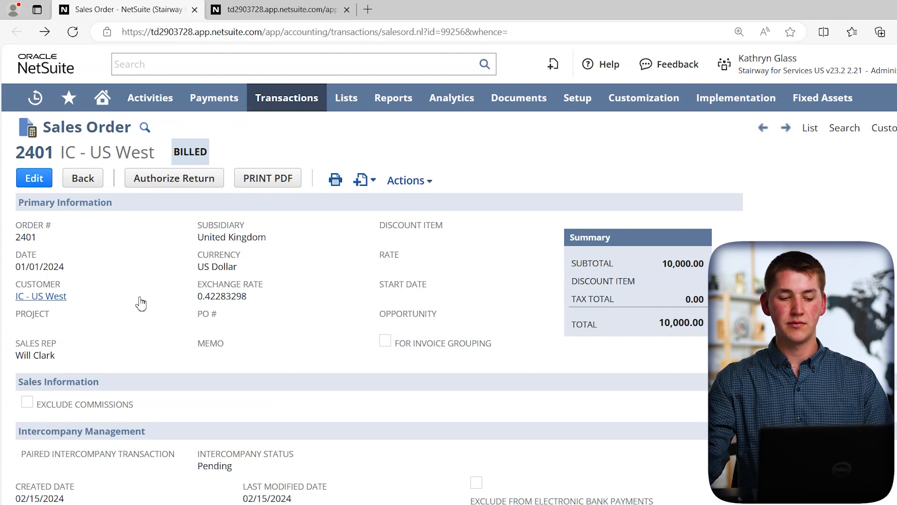
double_click(40, 296)
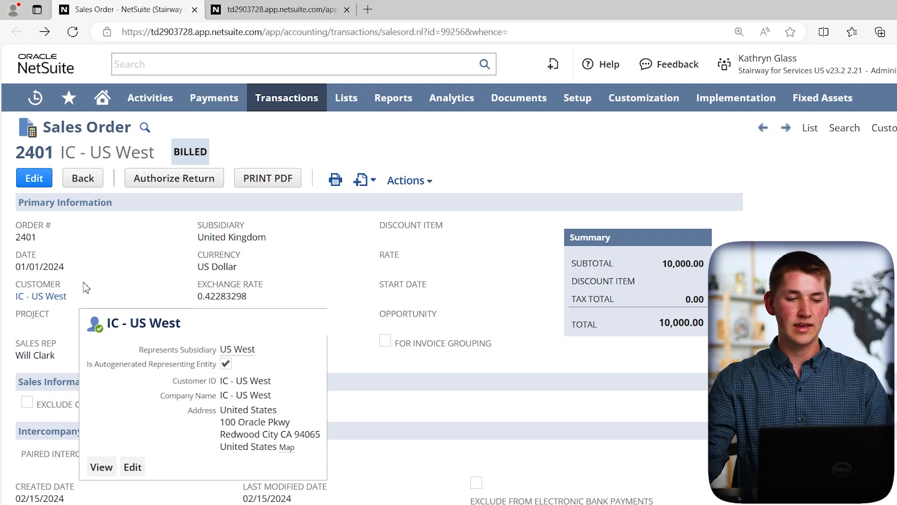
left_click(280, 9)
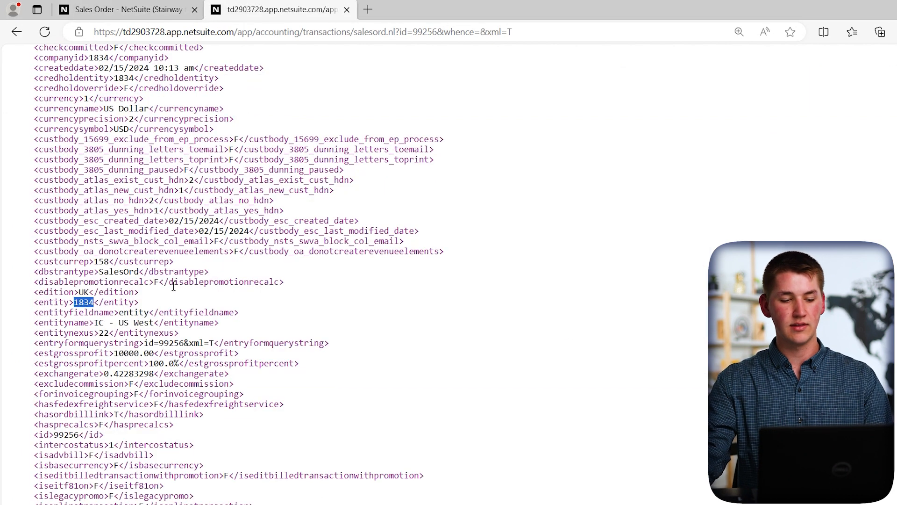
double_click(82, 301)
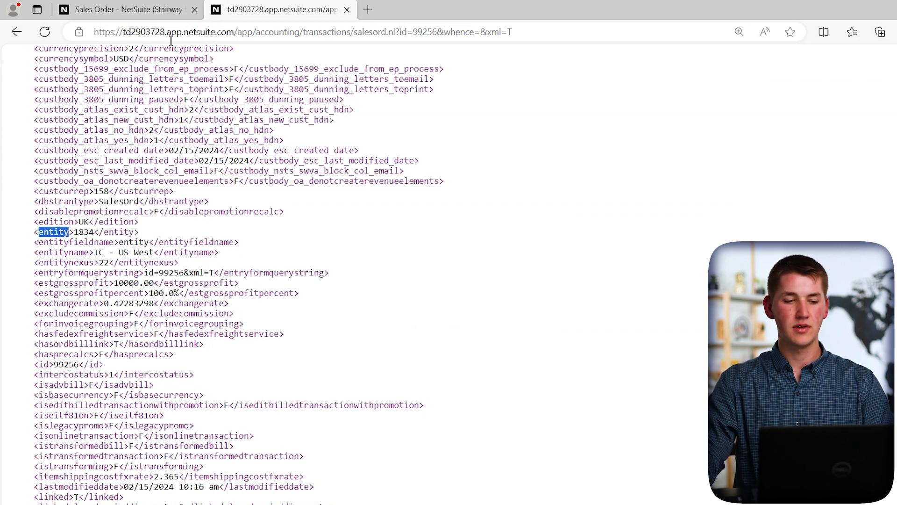
left_click(120, 10)
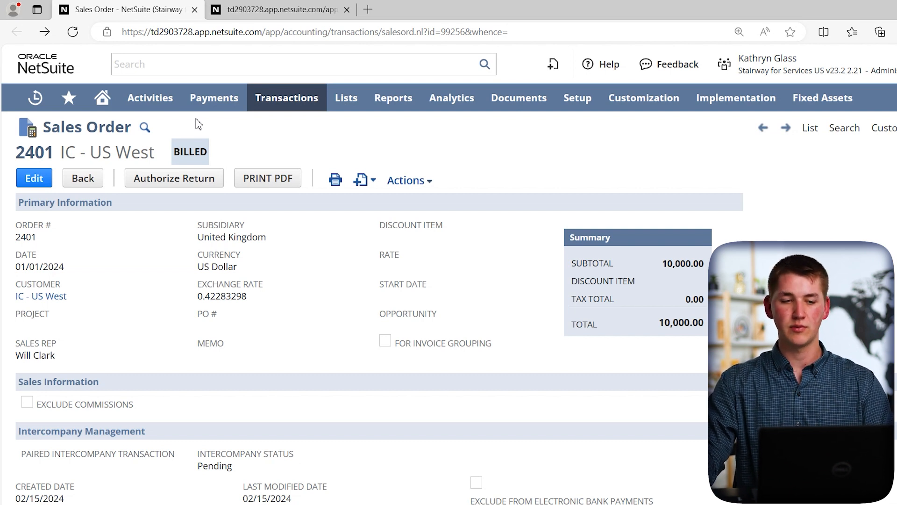
mouse_move(567, 159)
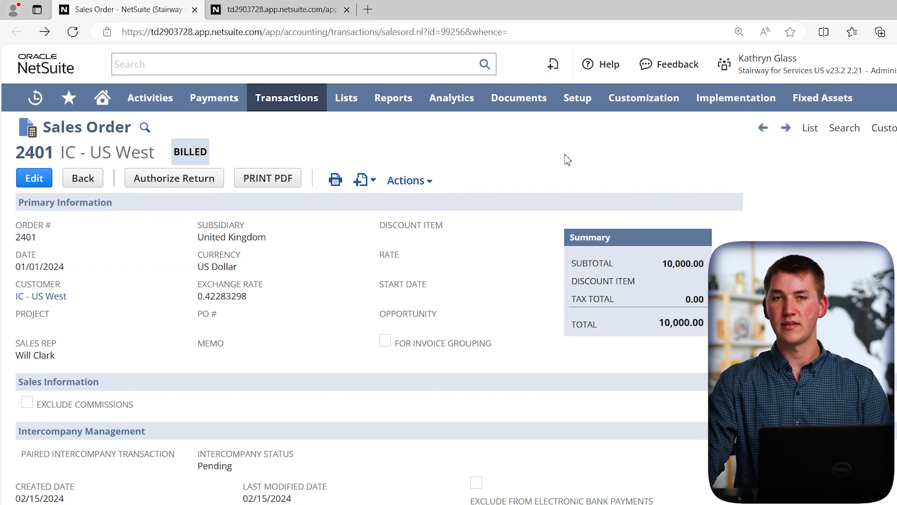
Step: Open suite-script-basics-ue.js from SuiteScripts > Suite Script Basics and edit its content
left_click(518, 98)
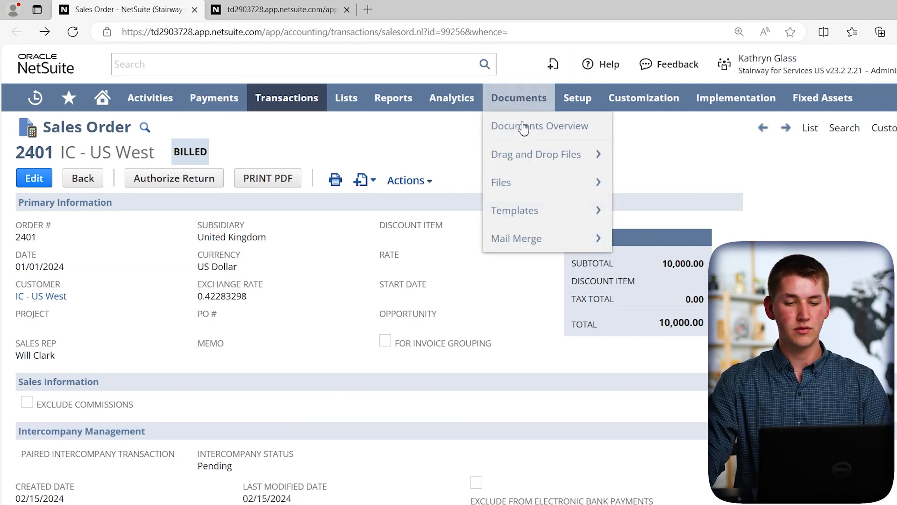
mouse_move(501, 182)
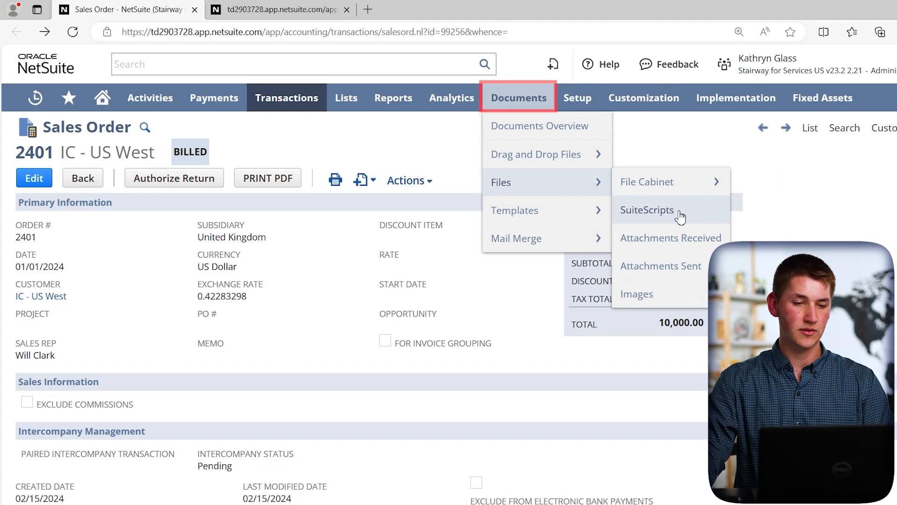
left_click(647, 210)
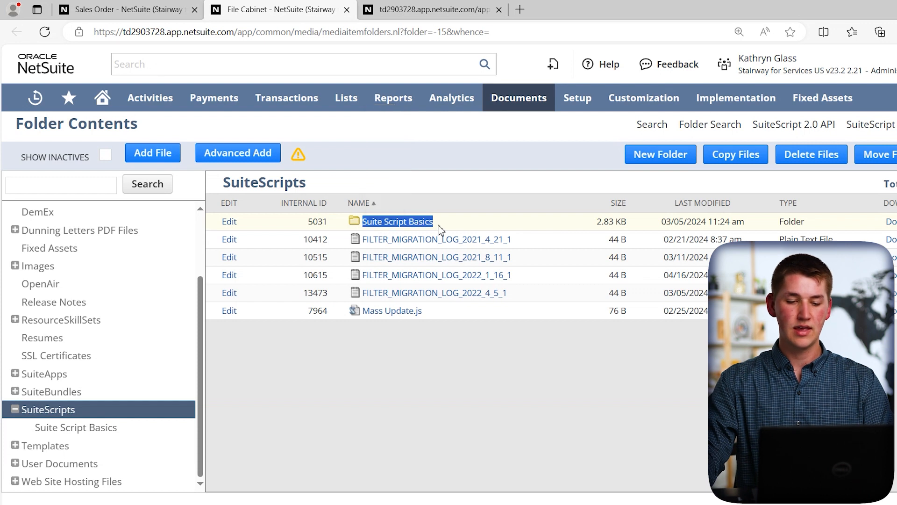
left_click(397, 221)
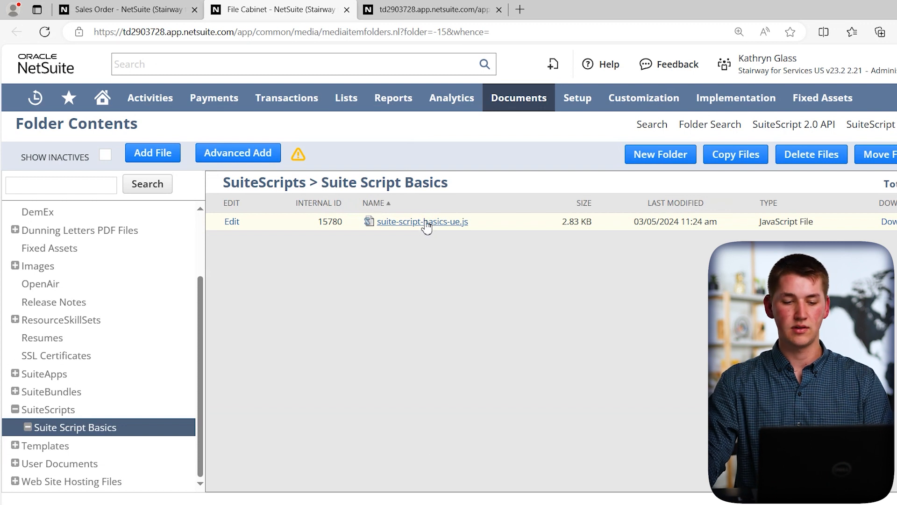
mouse_move(250, 224)
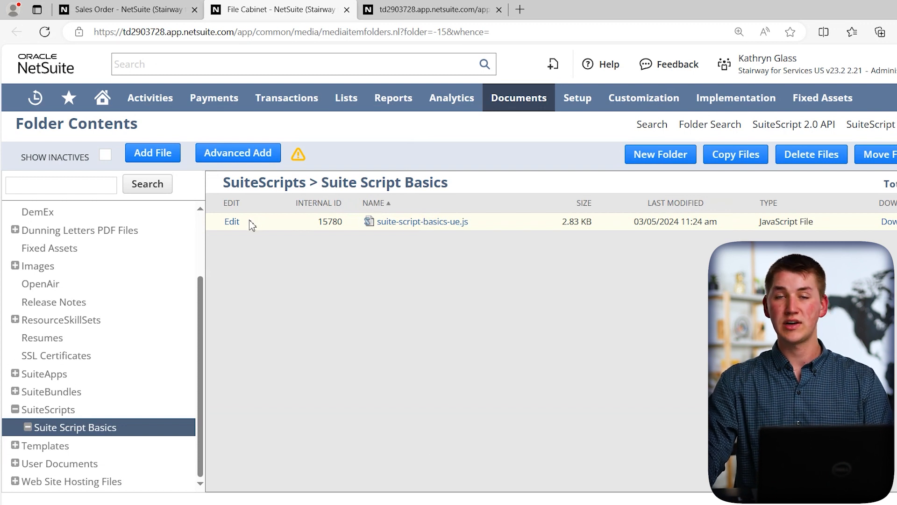
left_click(232, 222)
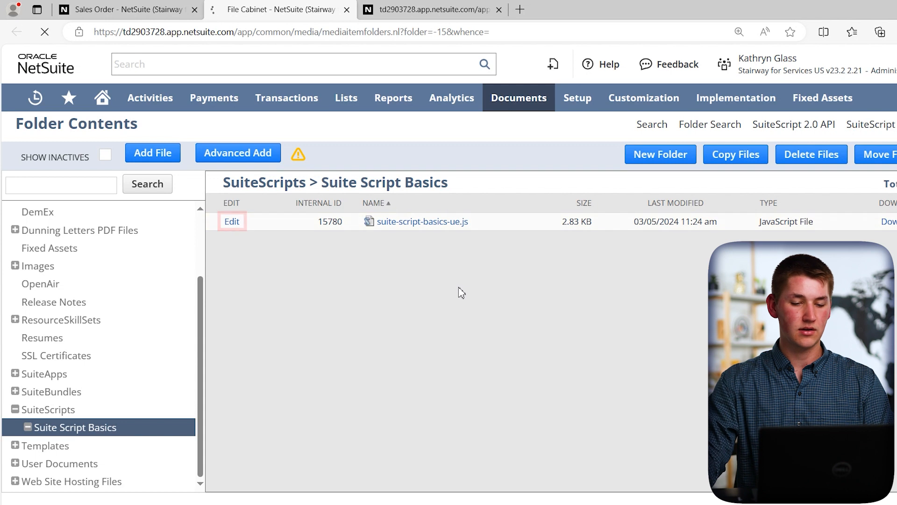
left_click(231, 221)
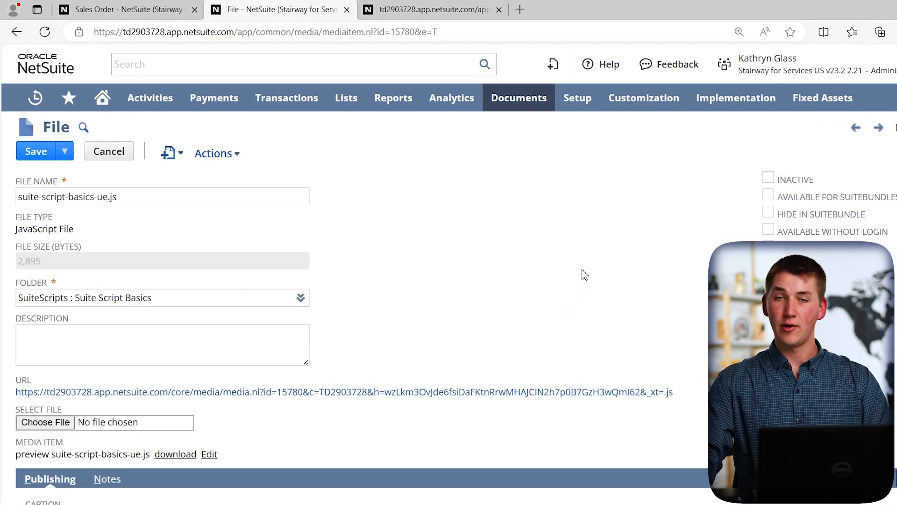
scroll("down", 3)
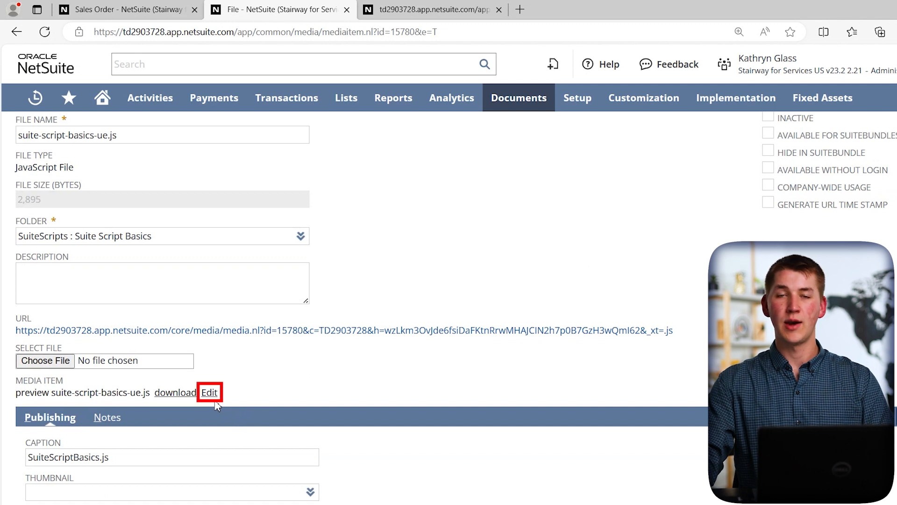
left_click(209, 392)
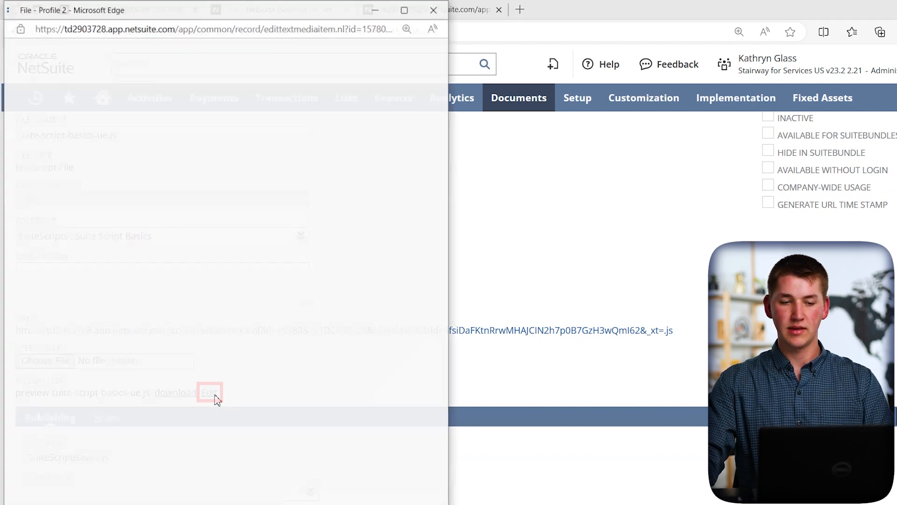
Step: Maximize the script editor, review the code, and place the cursor inside define([])
left_click(209, 392)
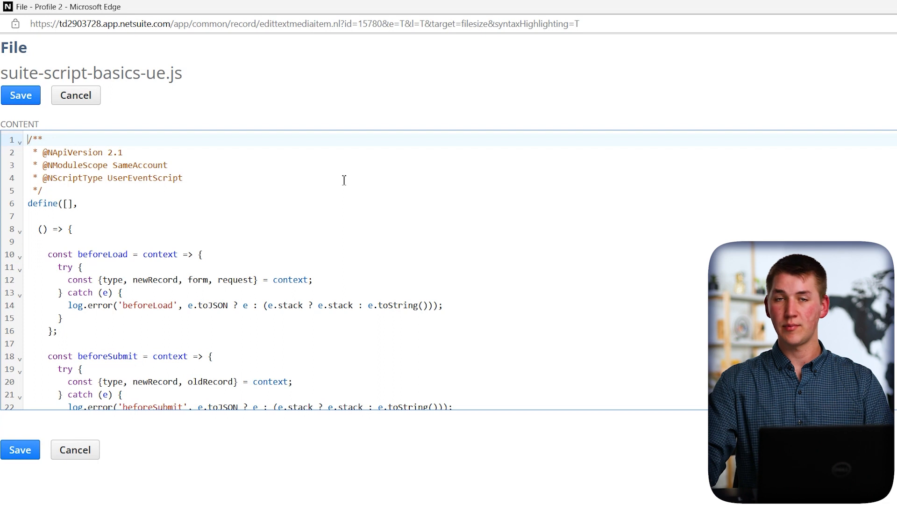
mouse_move(346, 176)
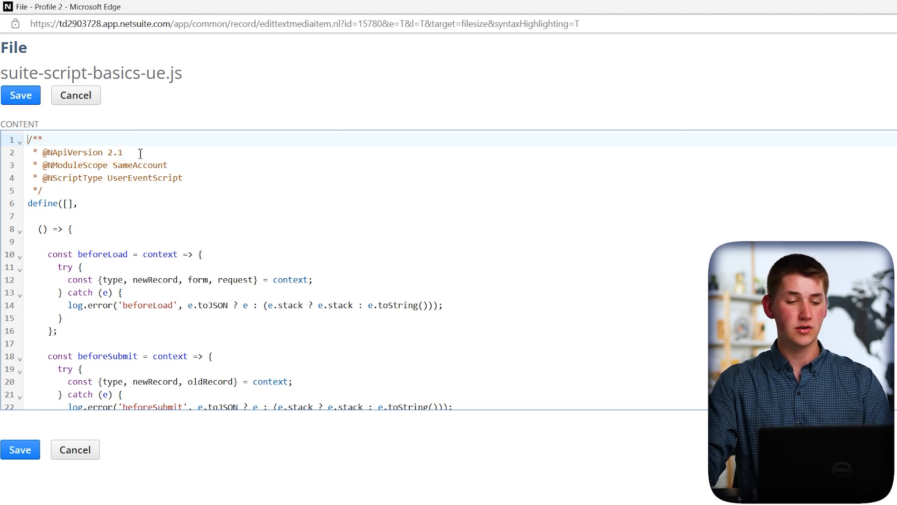
double_click(100, 165)
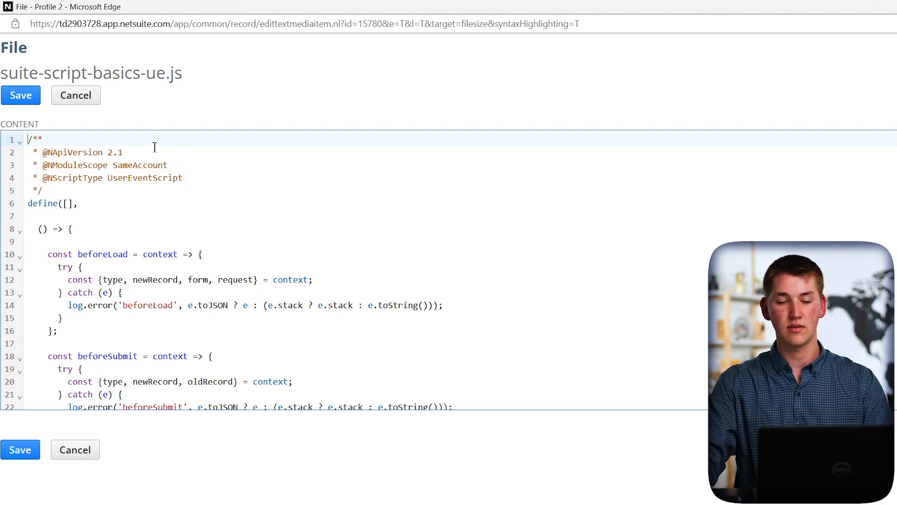
scroll("down", 3)
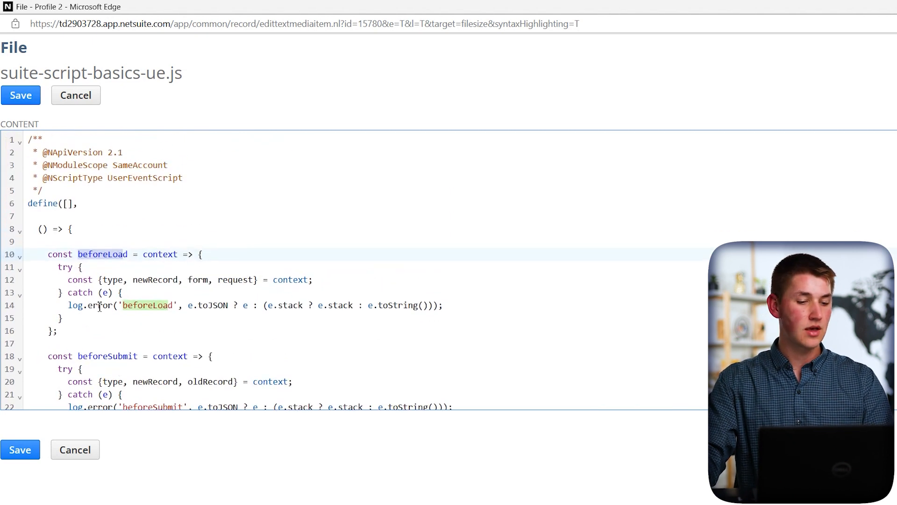
left_click(77, 203)
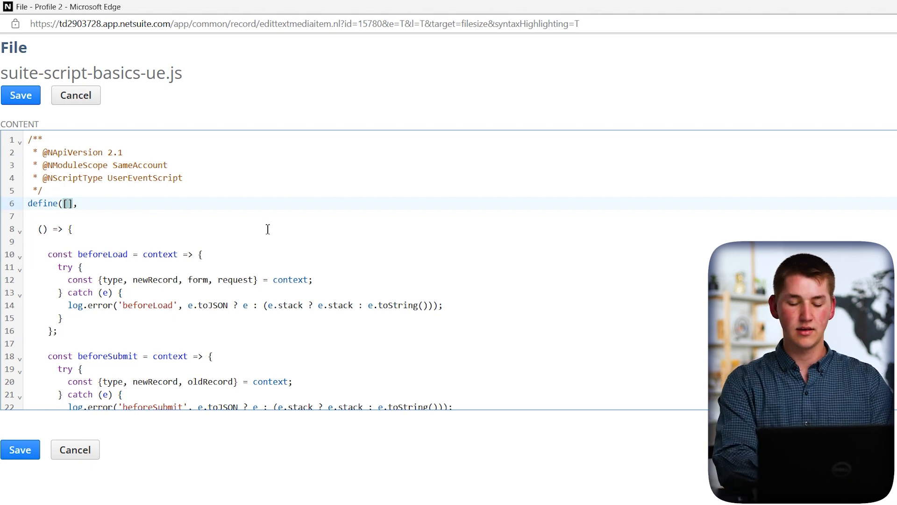
Step: Add 'N/ui/serverWidget' to define and serverWidget as the function parameter
type("''")
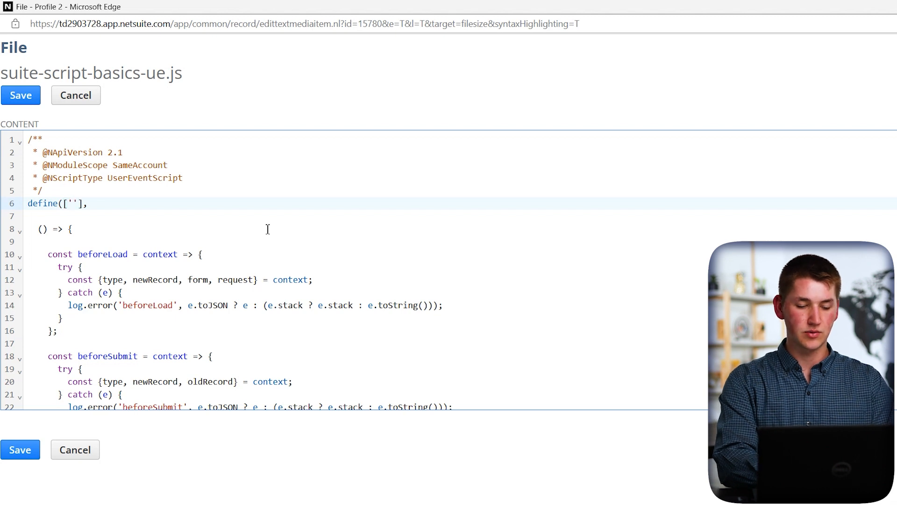
type("N/")
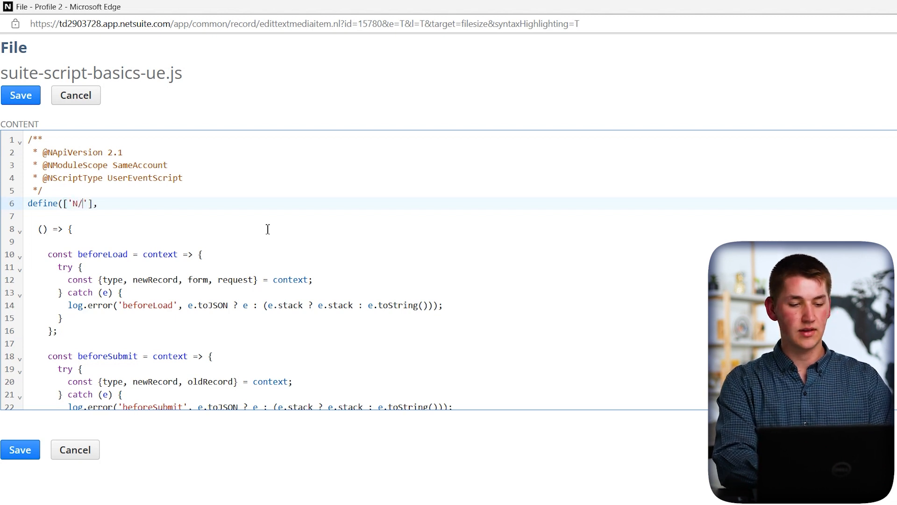
type("ui/server")
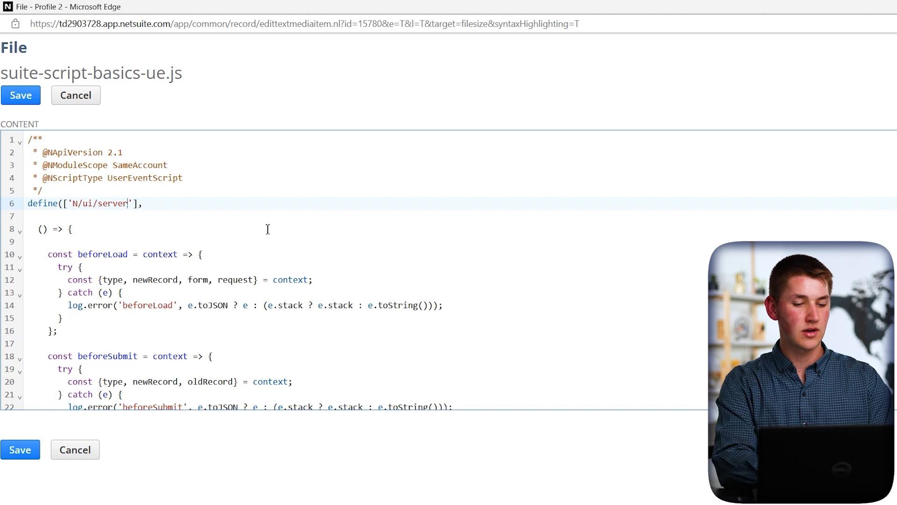
type("Widget")
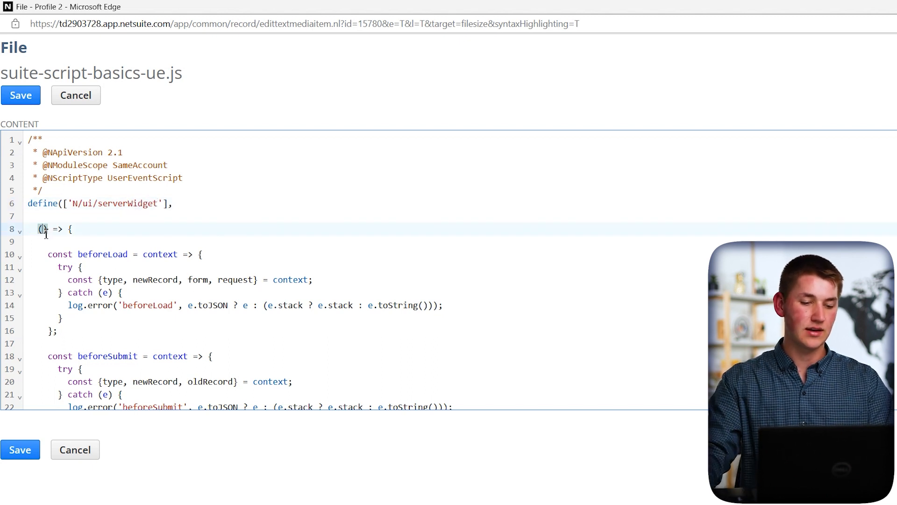
type("serv")
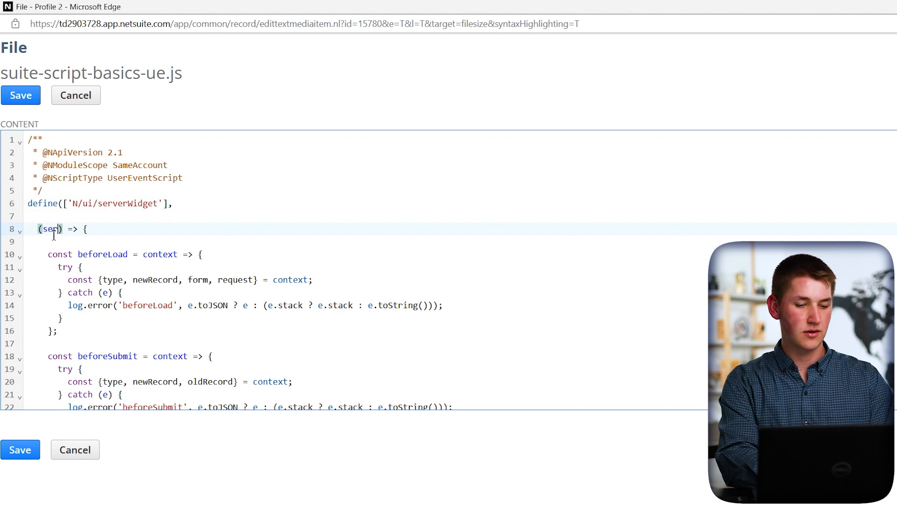
type("erverWidget")
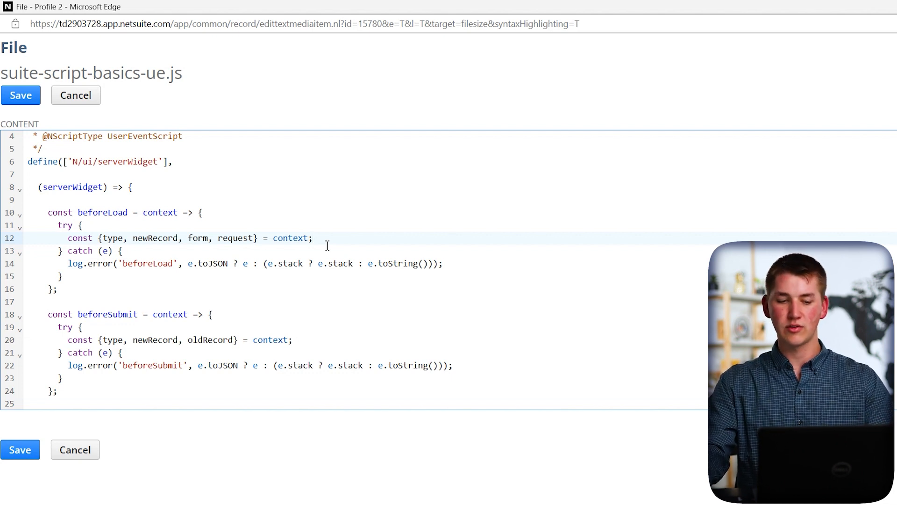
Step: Insert a blank line after beforeLoad's context line and go back to the main window
left_click(313, 238)
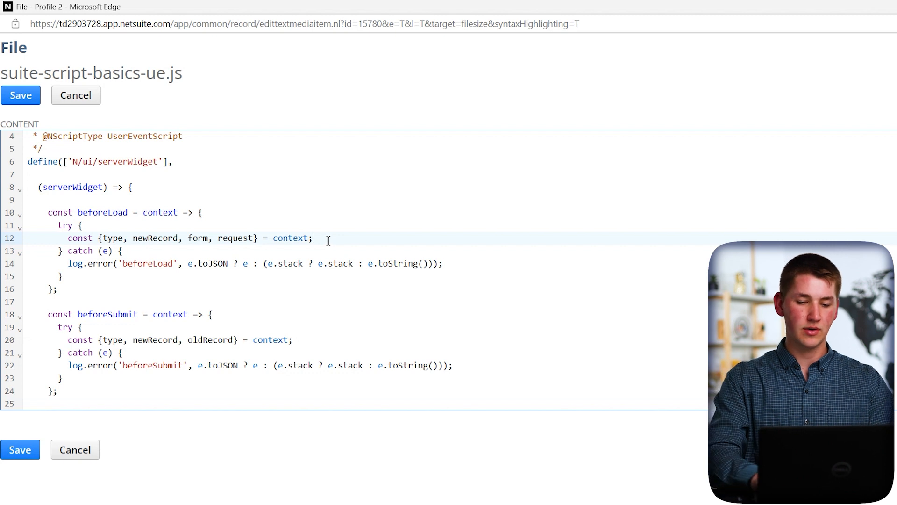
key("Enter")
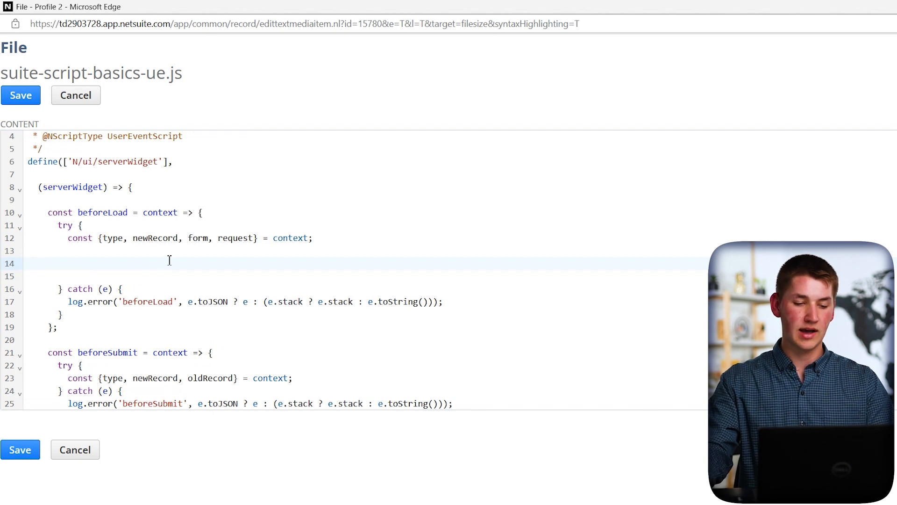
left_click(67, 263)
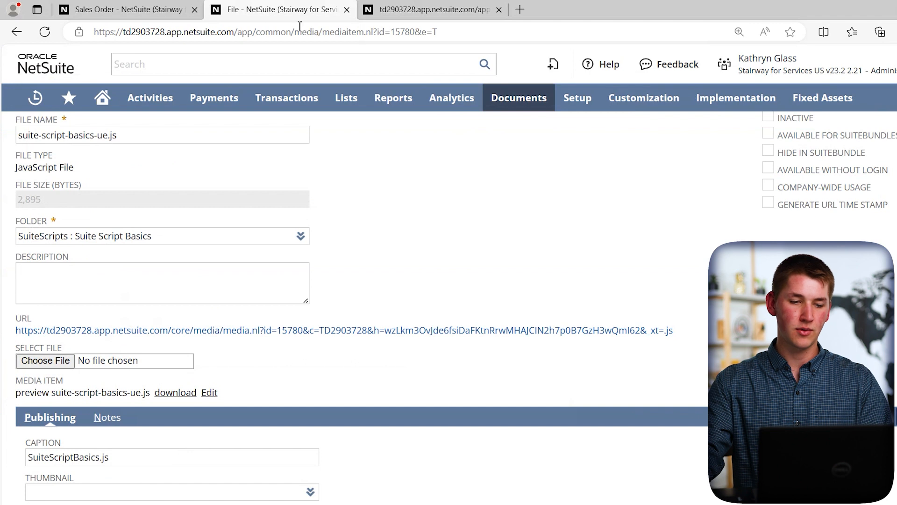
mouse_move(519, 9)
type("s")
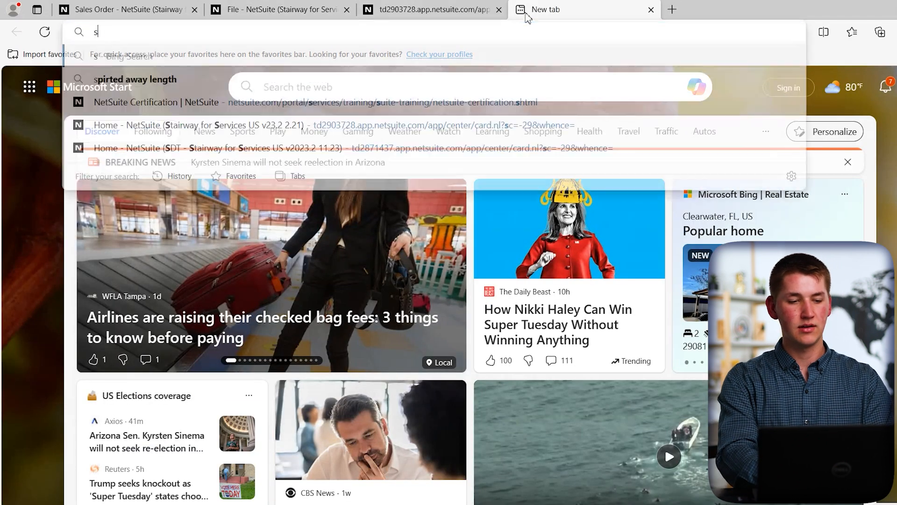
Step: Search Bing for 'suitescript serverwidget documentation' and open the N/ui/serverWidget Module page
type("uitescript serverwidget do")
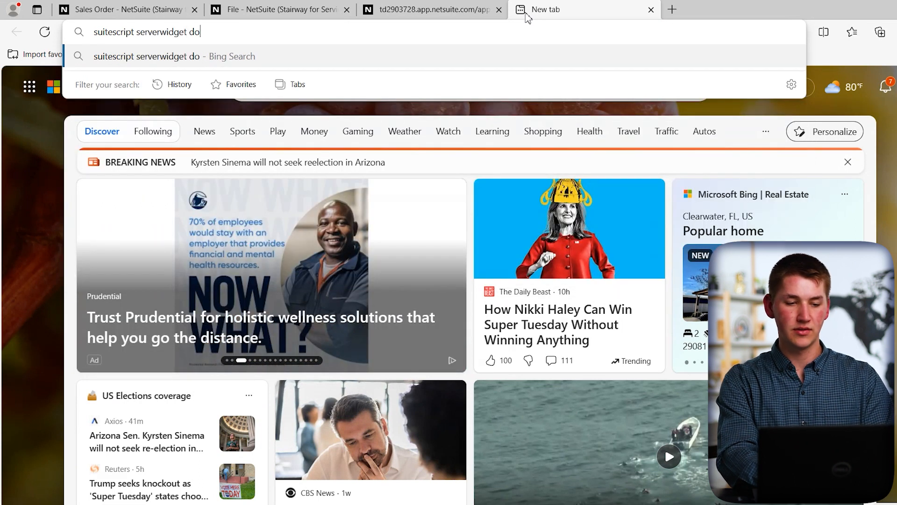
key("Enter")
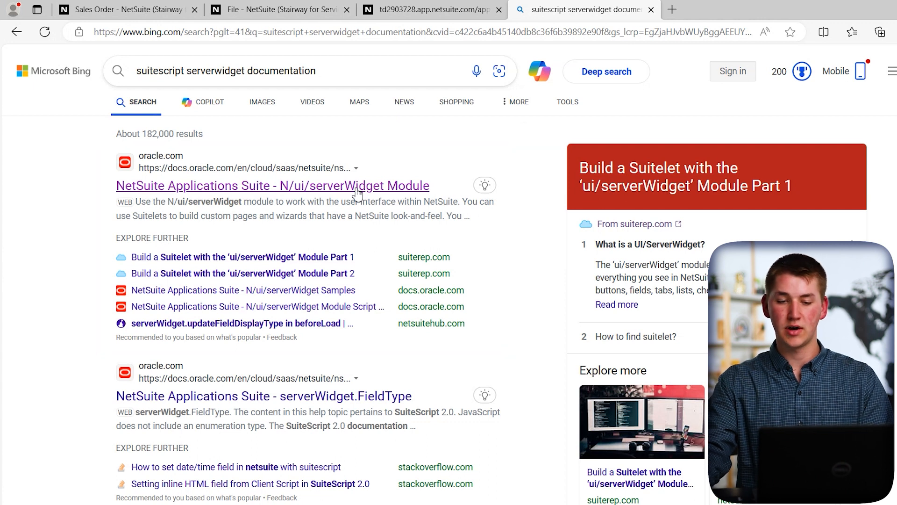
left_click(272, 185)
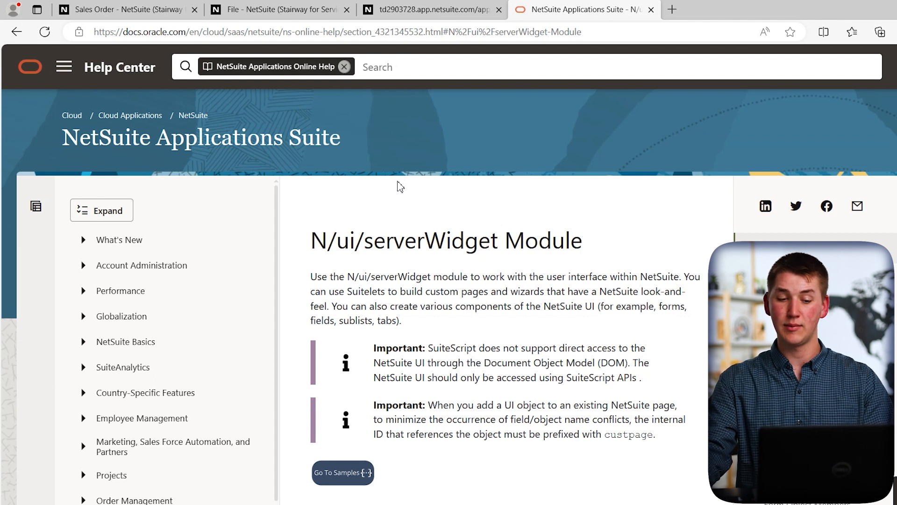
Step: Scroll to Form Object Members and open the Form.addField(options) topic
scroll("down", 3)
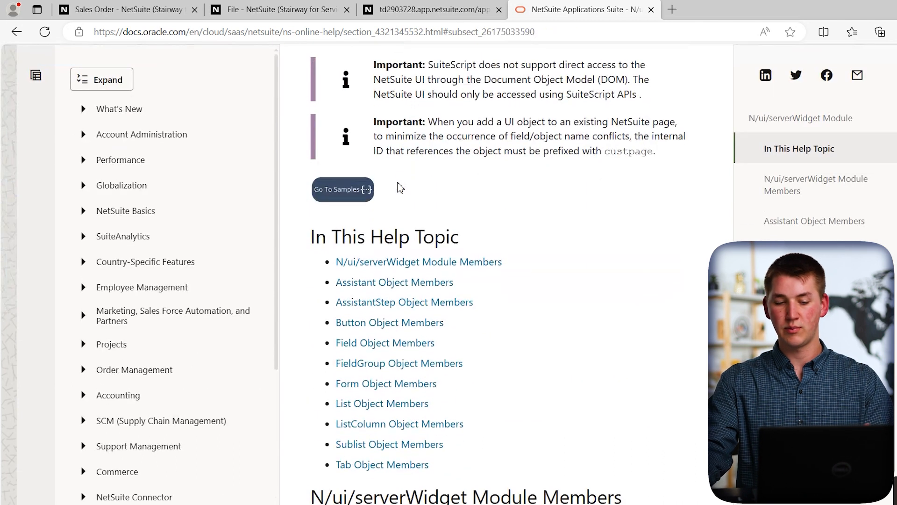
scroll("down", 3)
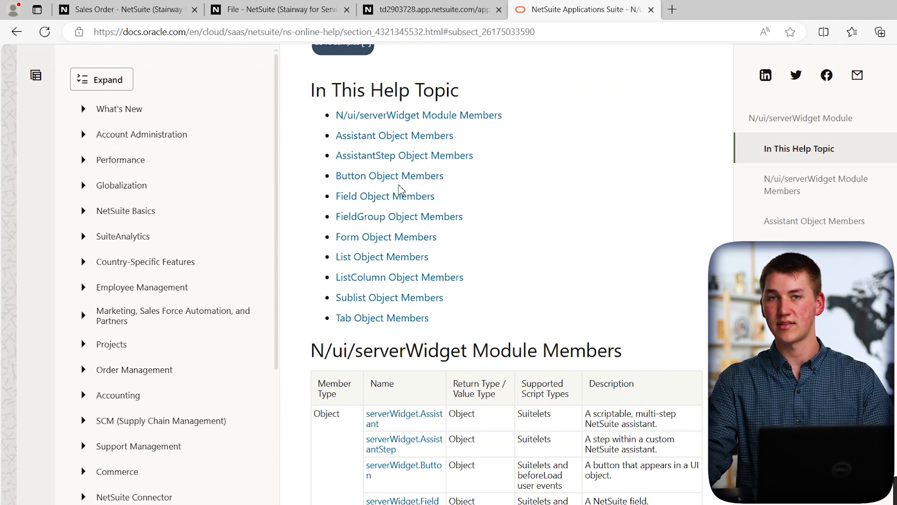
scroll("down", 3)
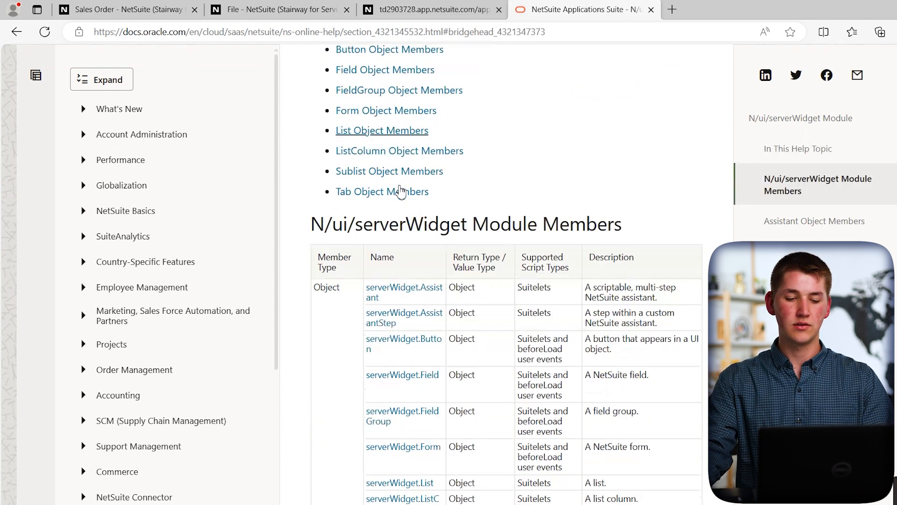
scroll("down", 3)
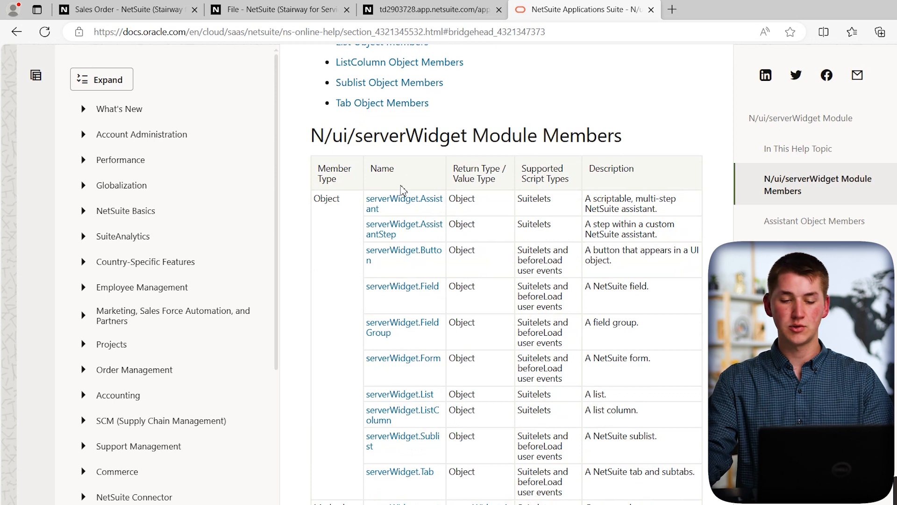
scroll("down", 3)
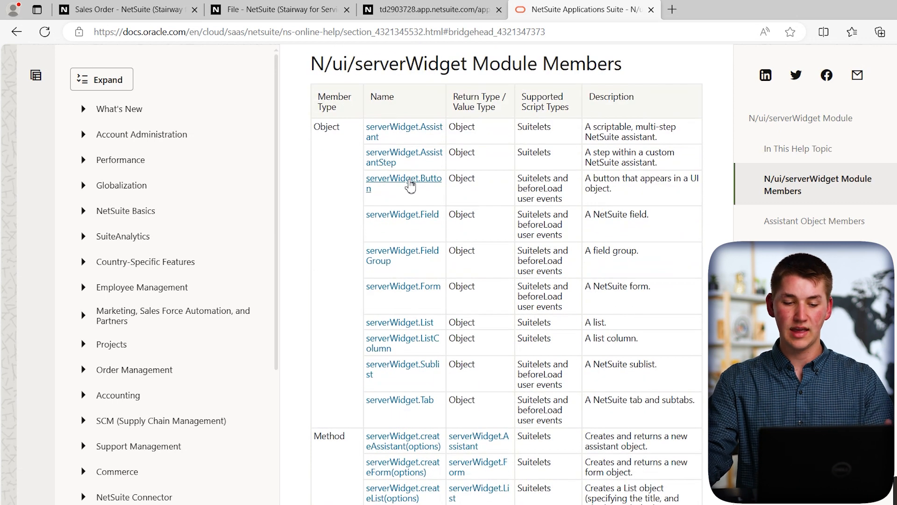
double_click(403, 183)
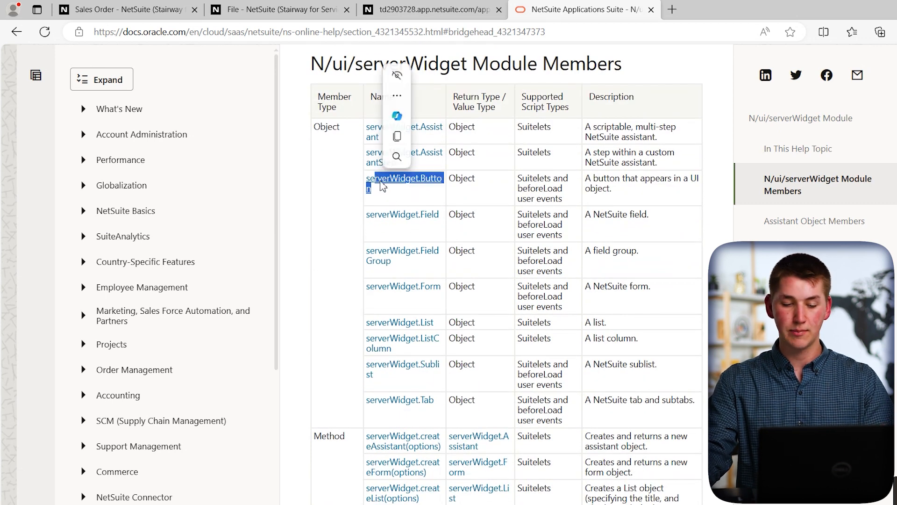
scroll("down", 3)
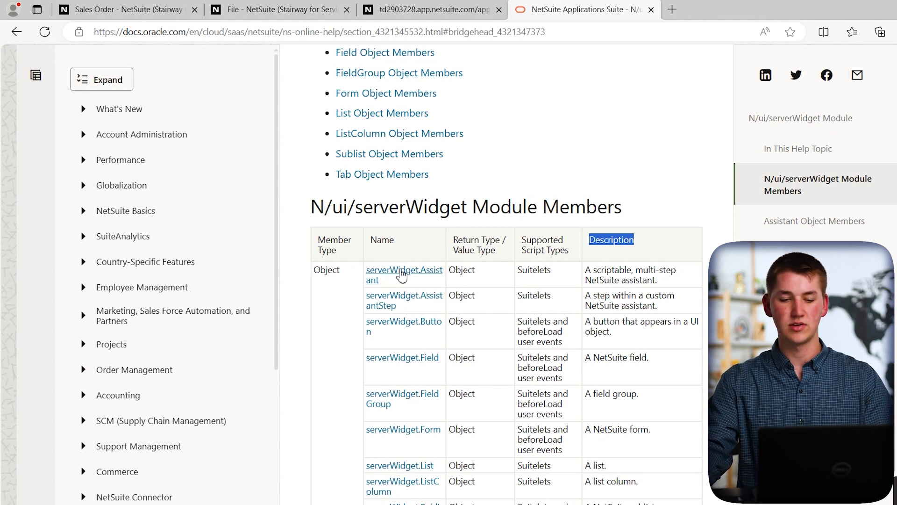
mouse_move(432, 269)
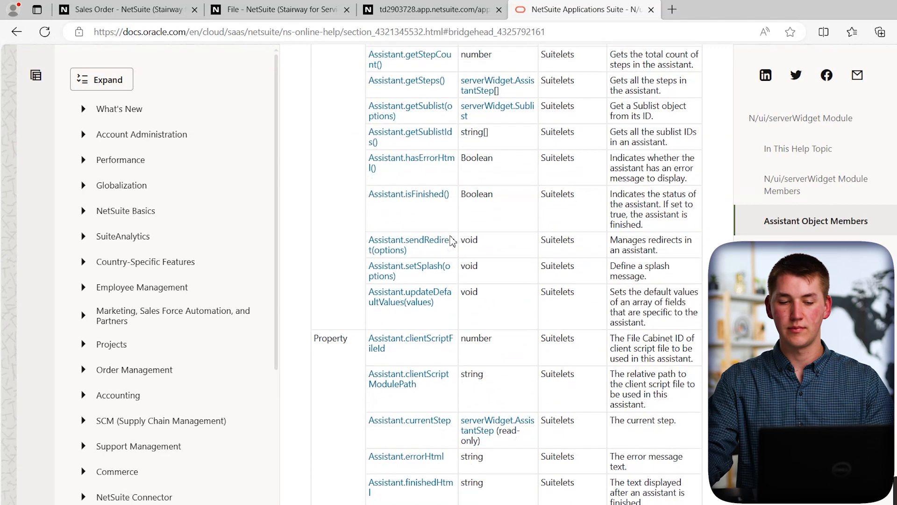
scroll("down", 3)
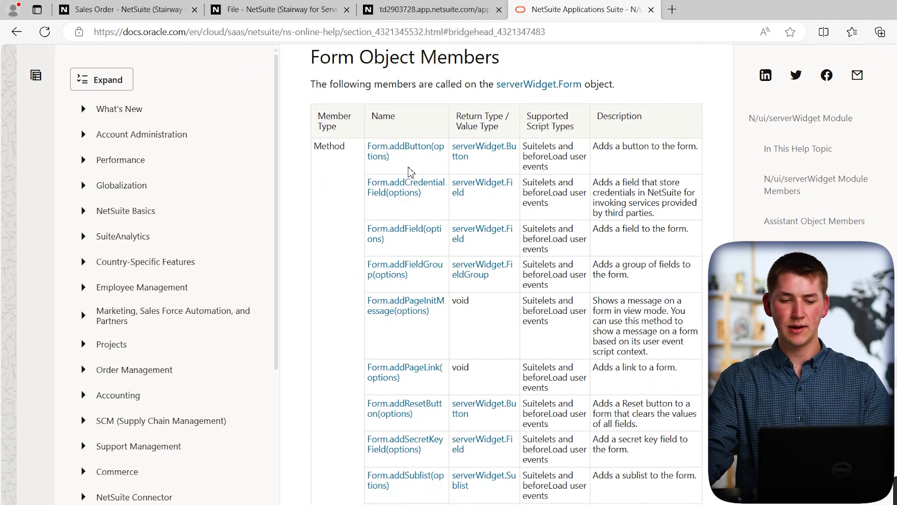
mouse_move(405, 247)
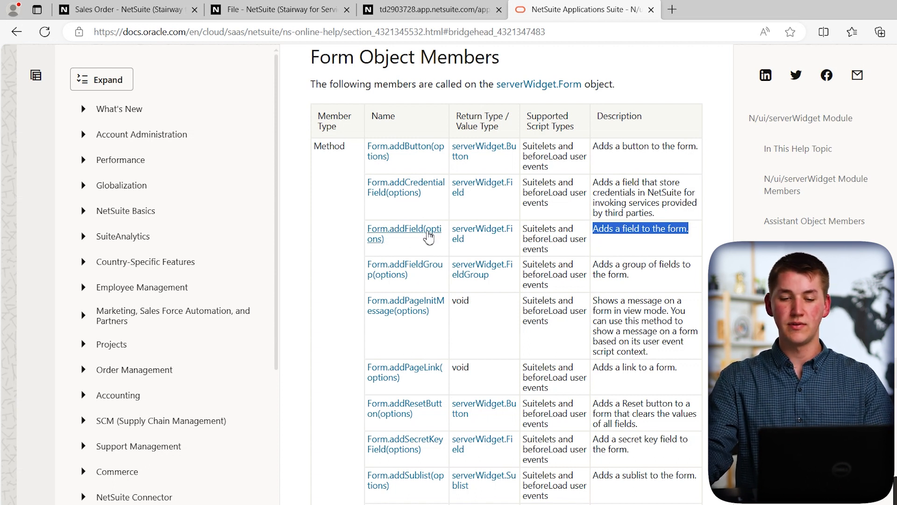
left_click(404, 234)
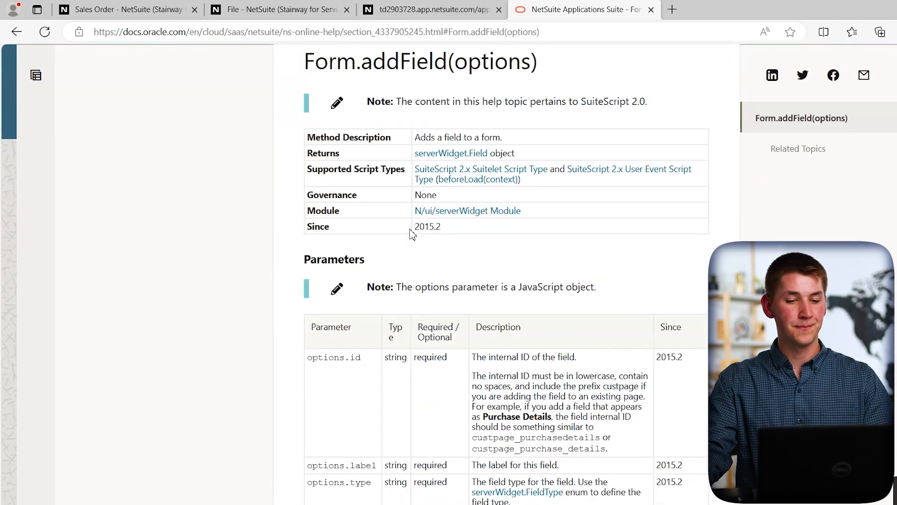
left_click(36, 75)
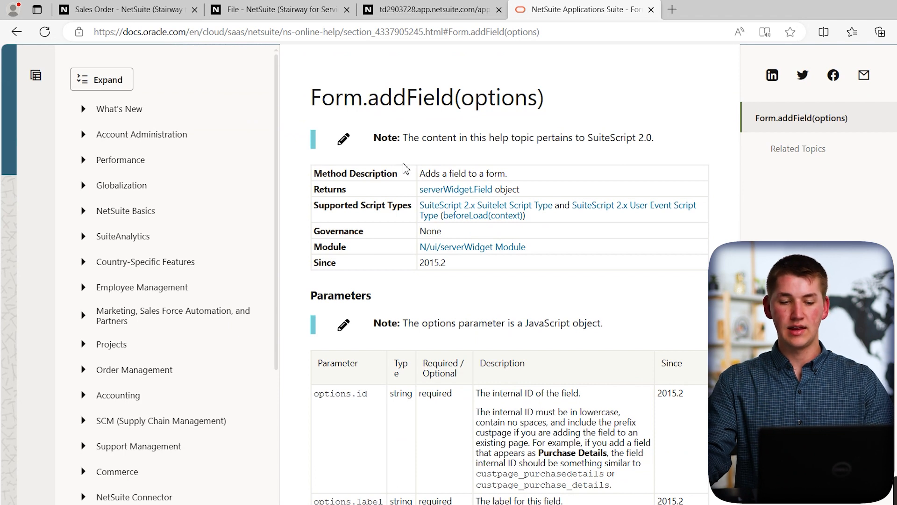
double_click(479, 97)
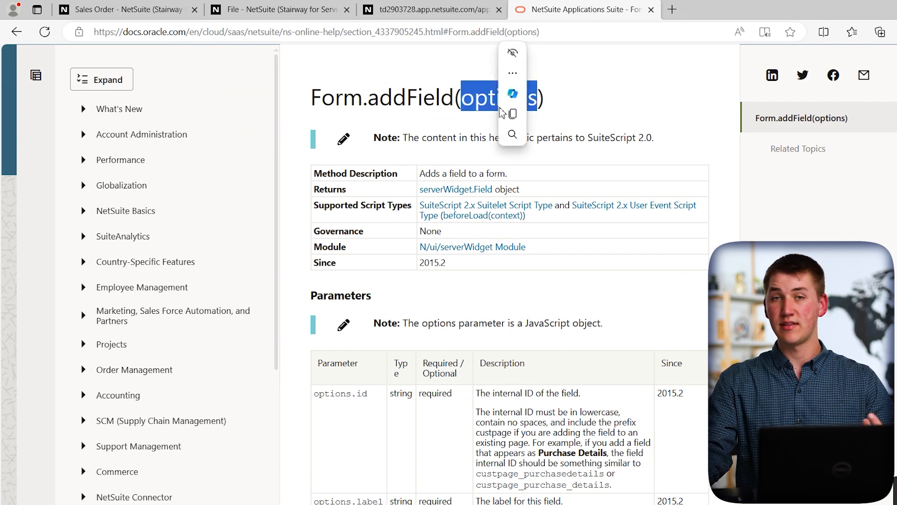
scroll("down", 3)
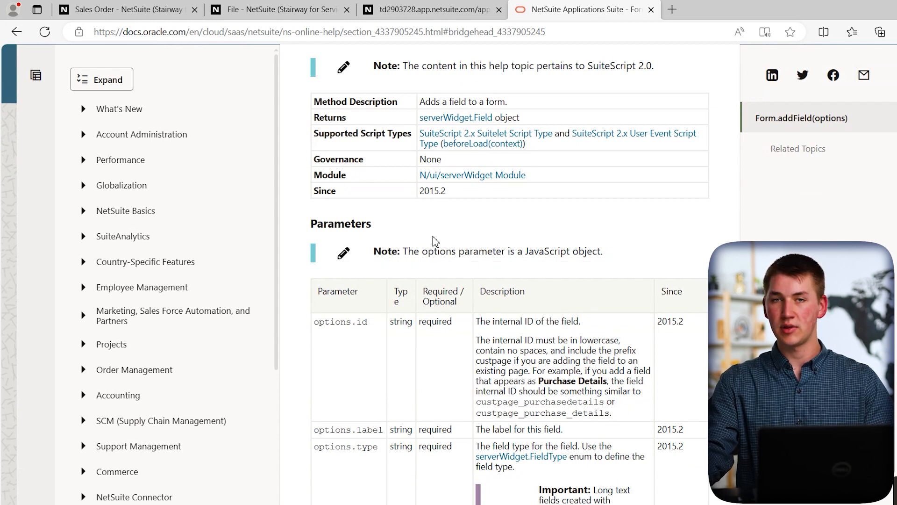
scroll("down", 3)
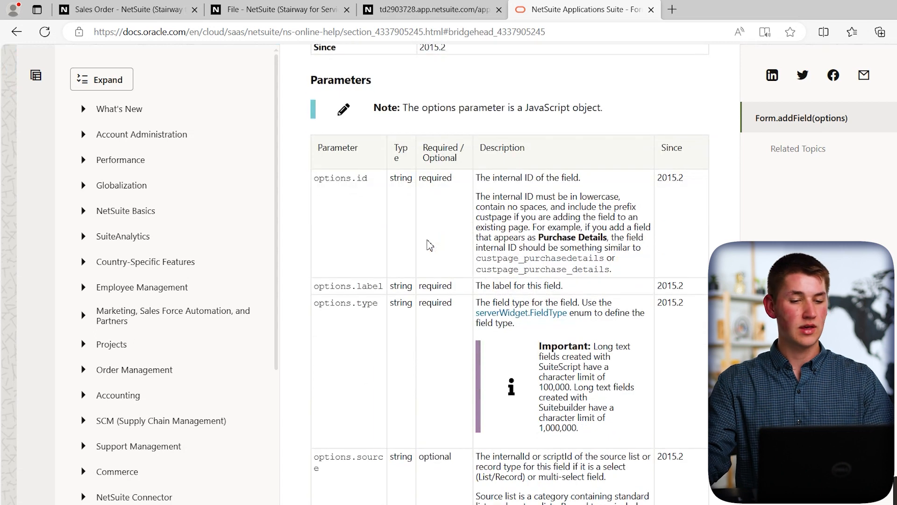
double_click(361, 178)
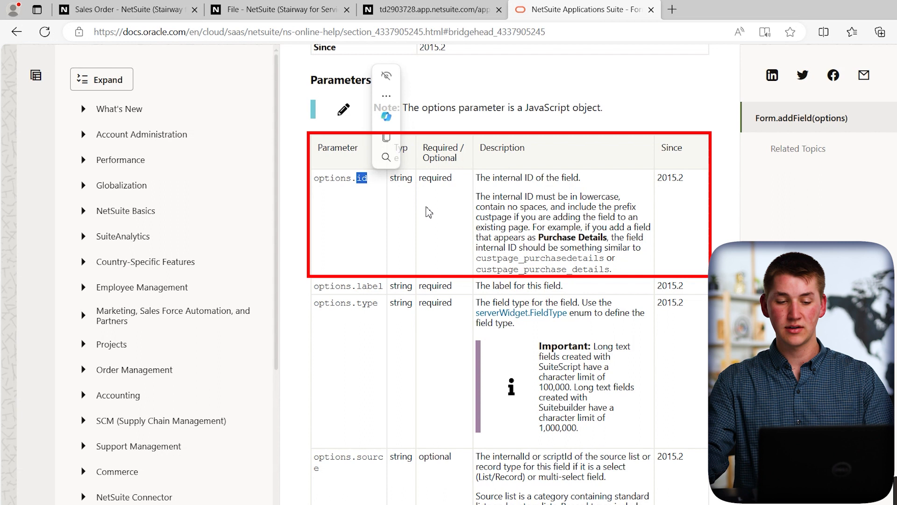
left_click(418, 214)
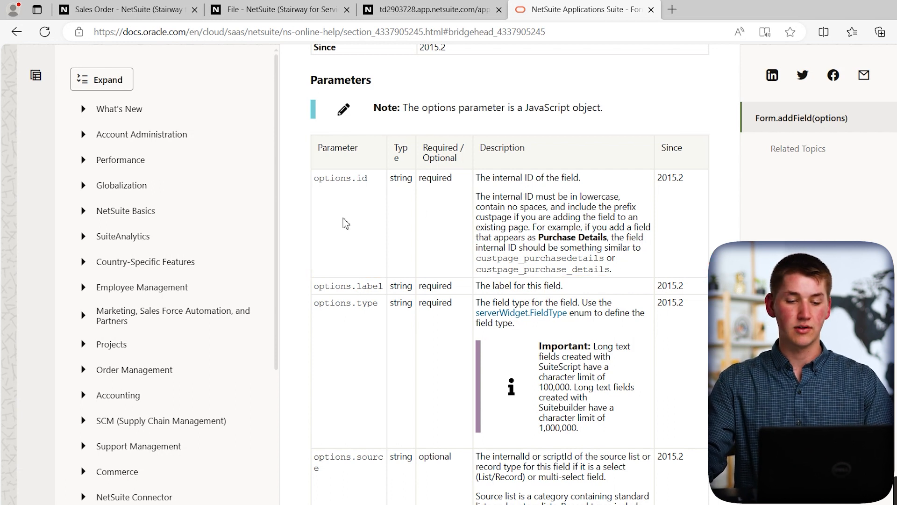
scroll("up", 3)
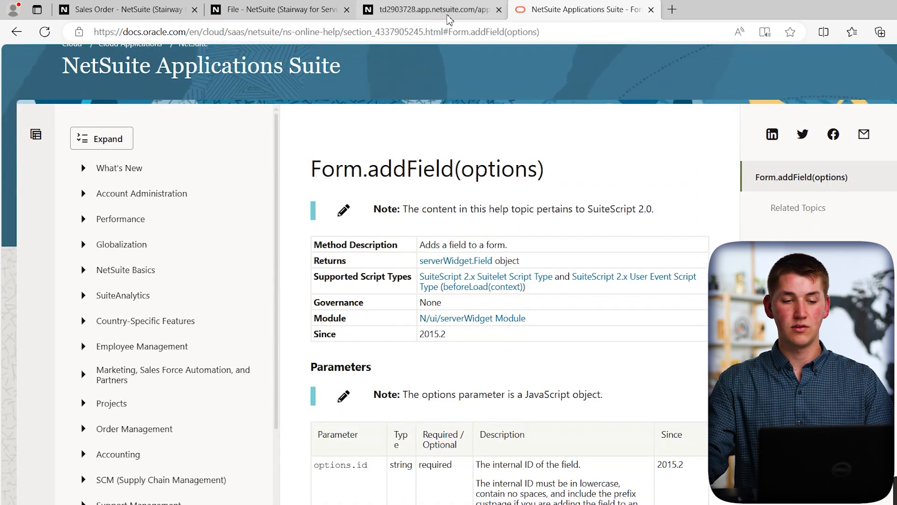
left_click(432, 9)
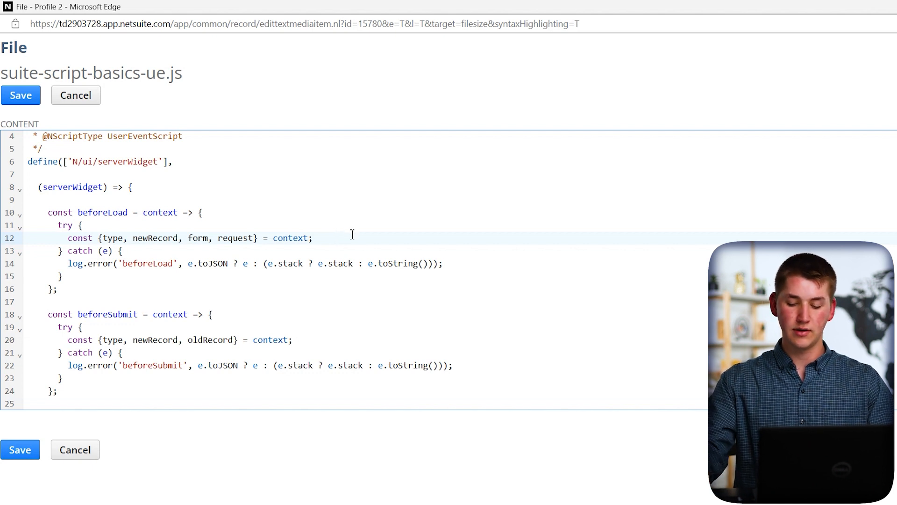
Step: Type form.addField({}) on a new line in beforeLoad, then return to the help page
key("Enter")
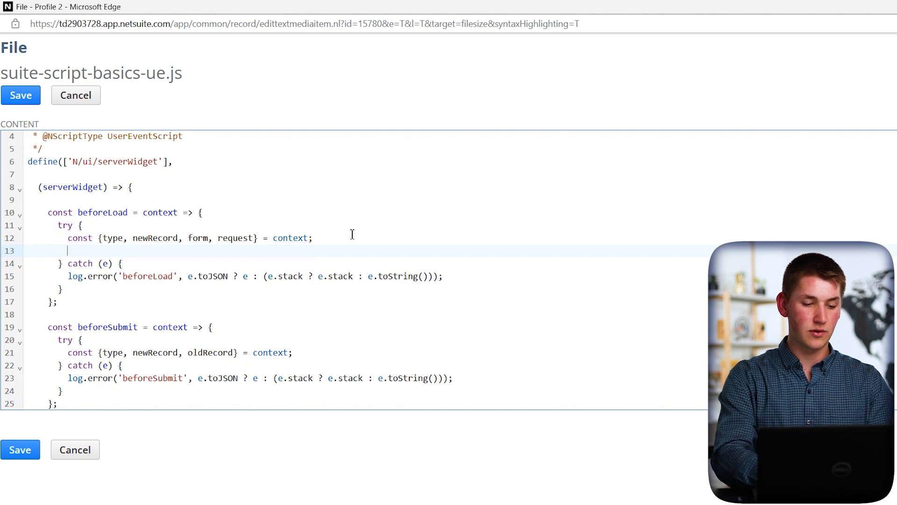
type("form.")
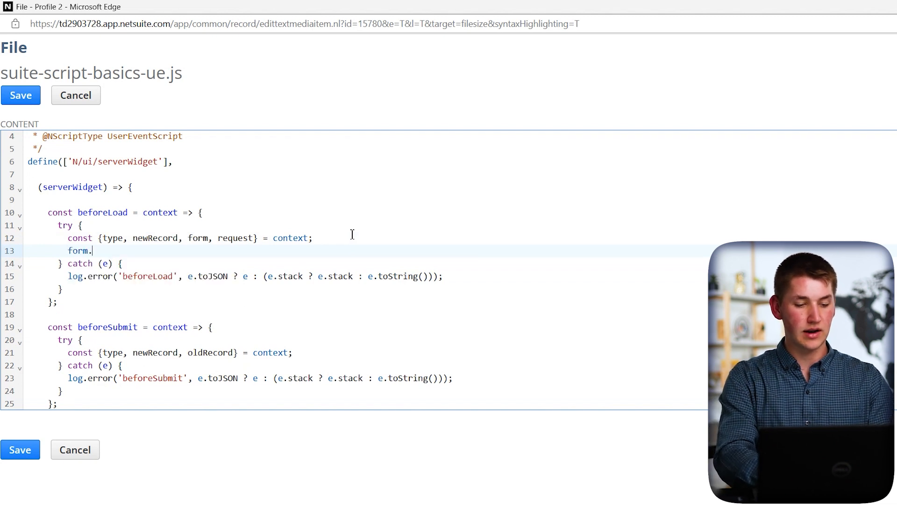
type("addFiel")
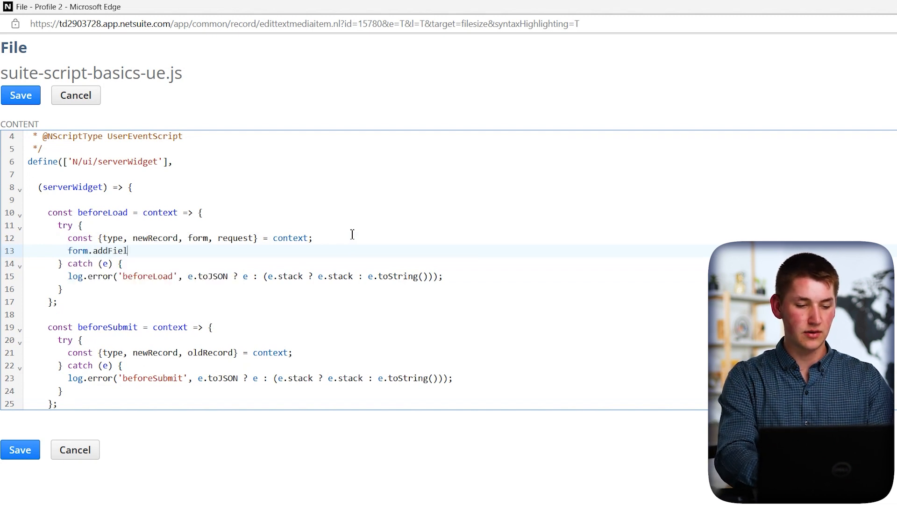
type("()")
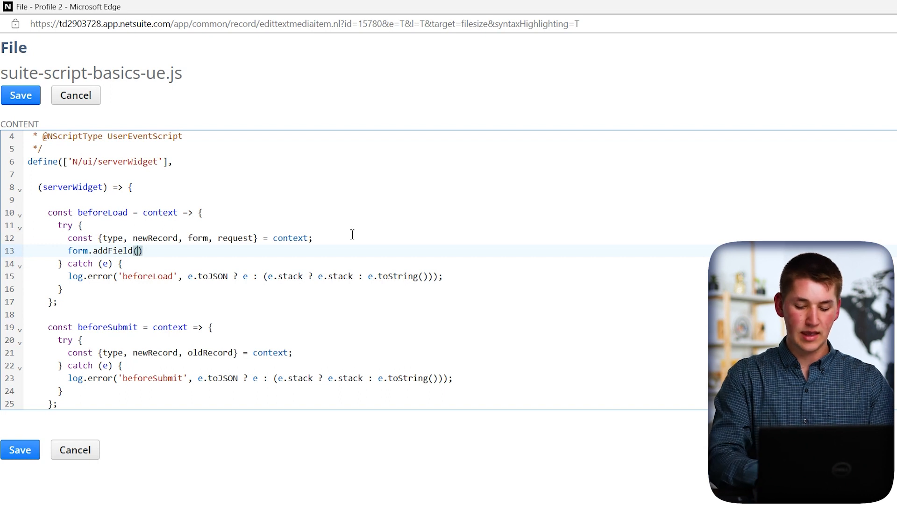
type("{}")
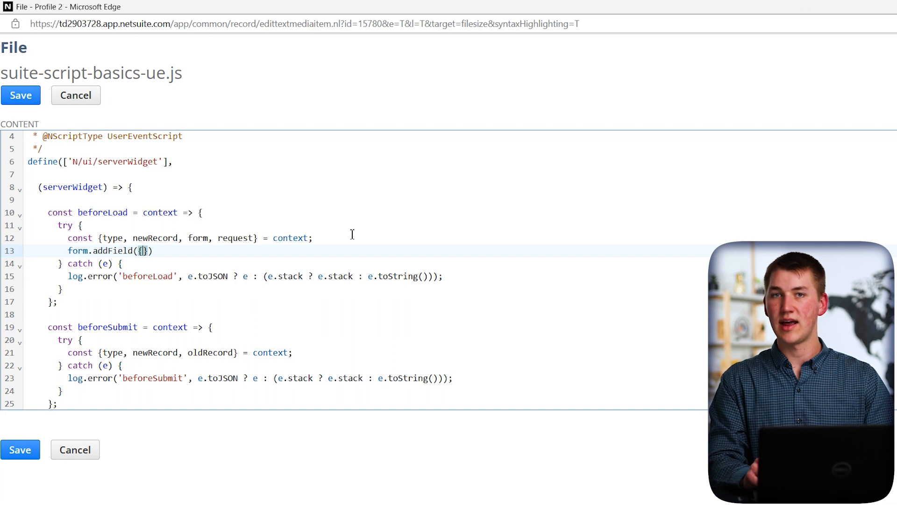
left_click(426, 9)
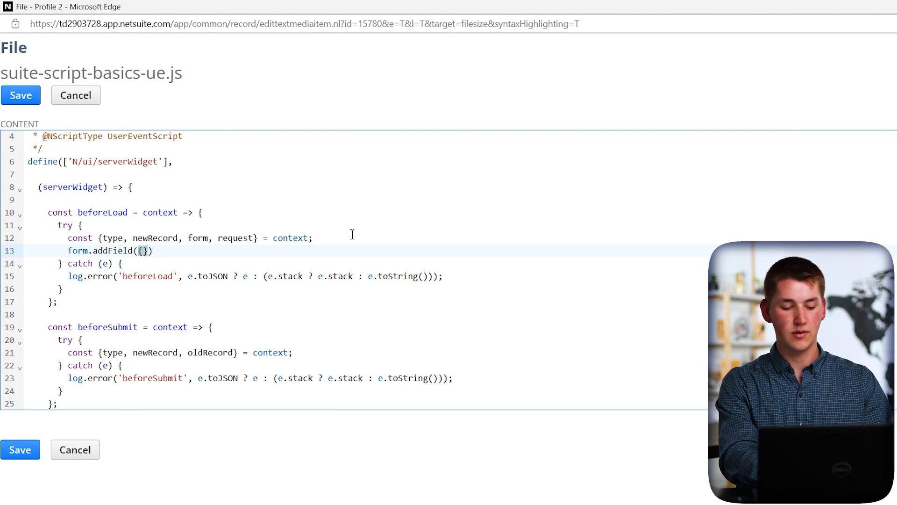
left_click(579, 9)
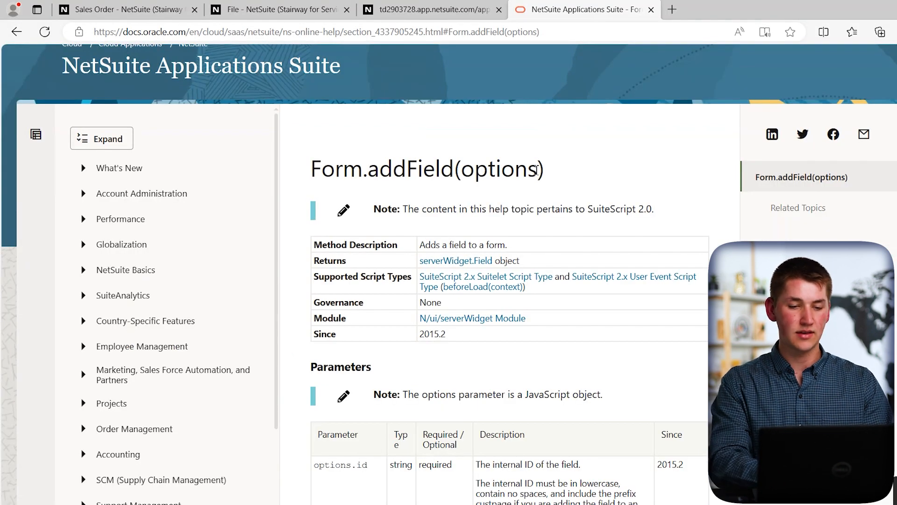
Step: Review the Form.addField(options) parameter table and return to the script editor
scroll("down", 3)
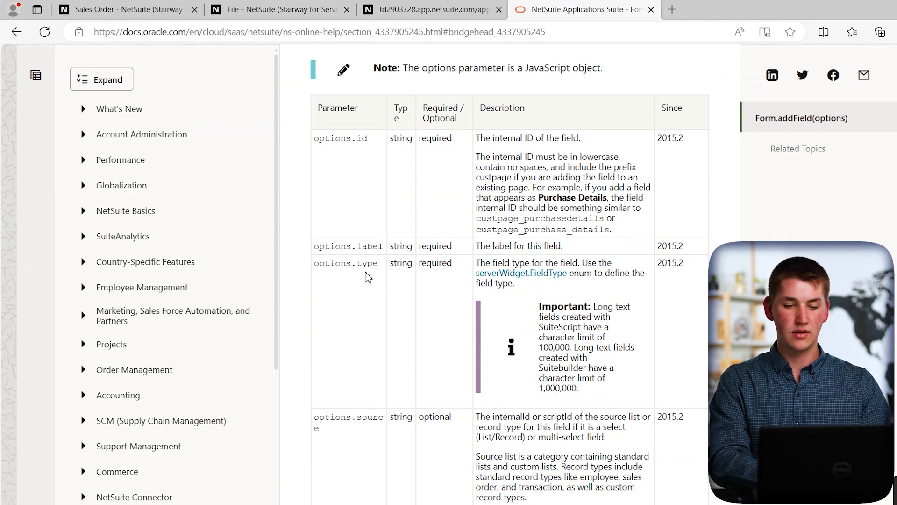
left_click(280, 10)
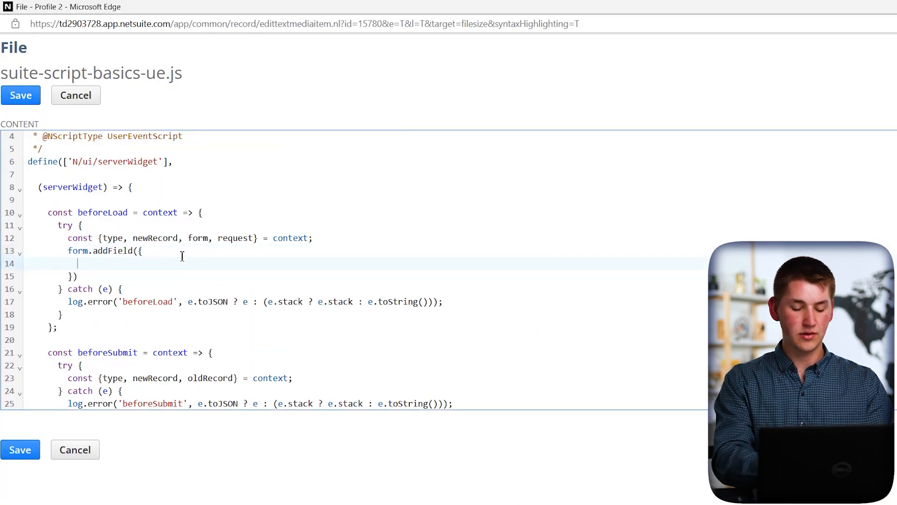
Step: Add id: 'custpage_memo_copy' and label: 'Memo Copy' to the form.addField call
type("id")
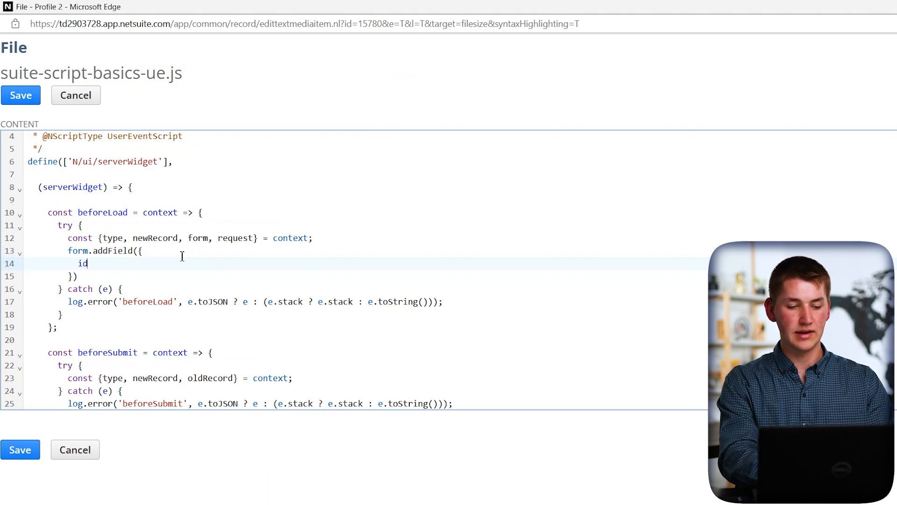
type(": ''")
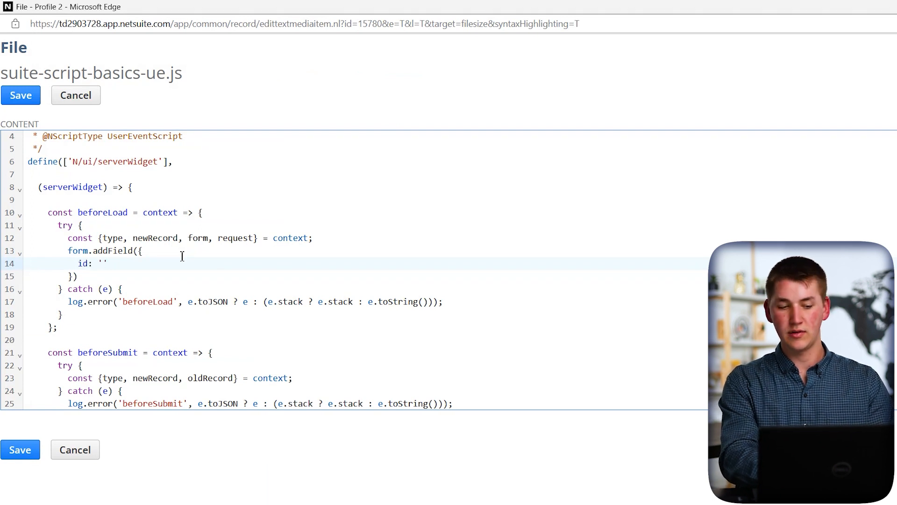
type("cu")
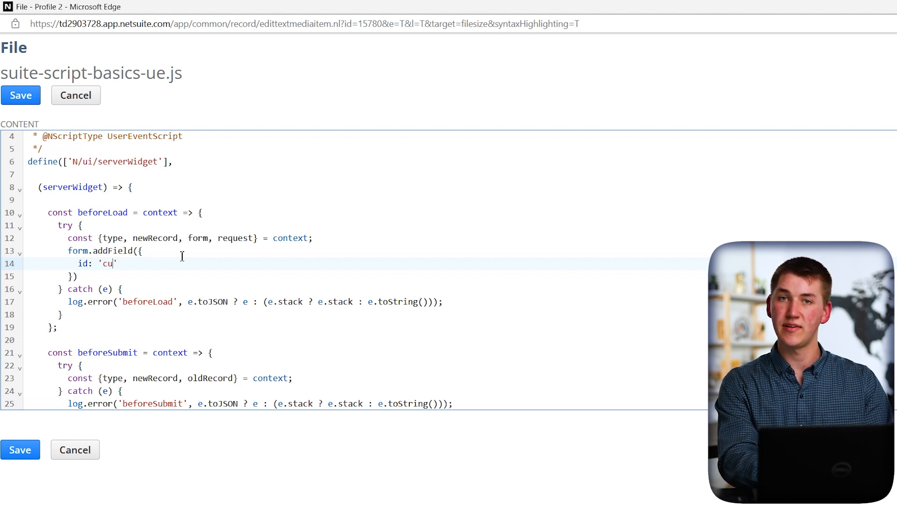
type("stpag")
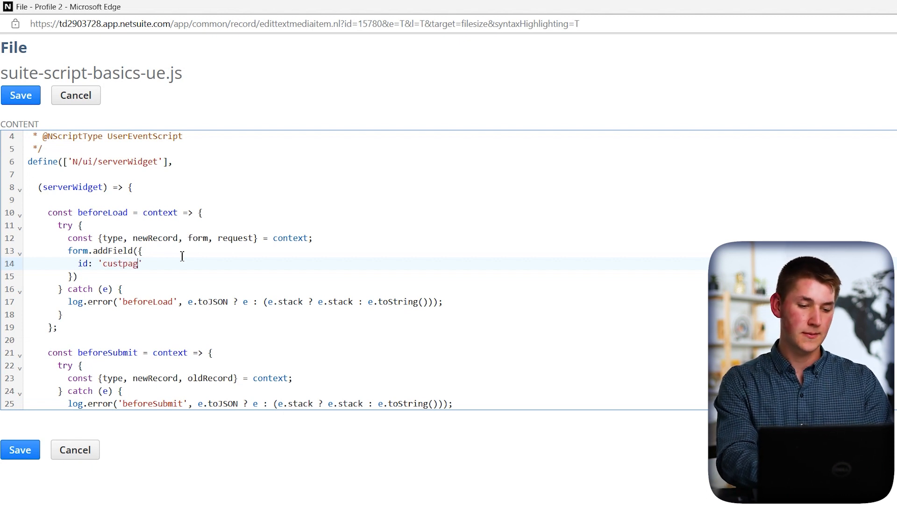
type("e_memo")
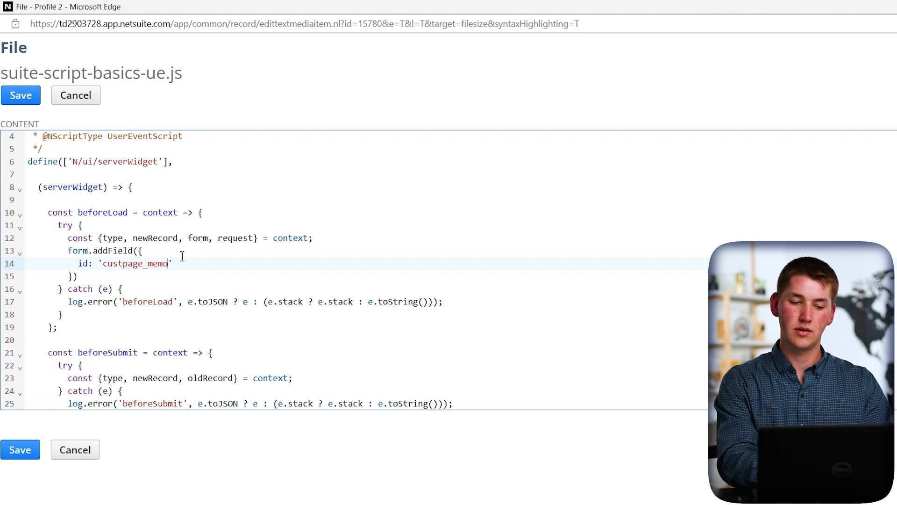
type("_copy")
type("lab")
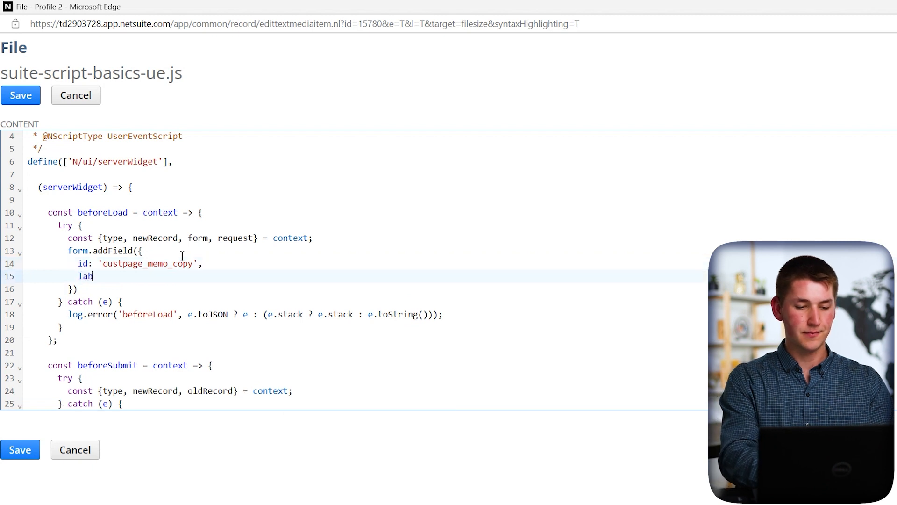
type("el: 'M'")
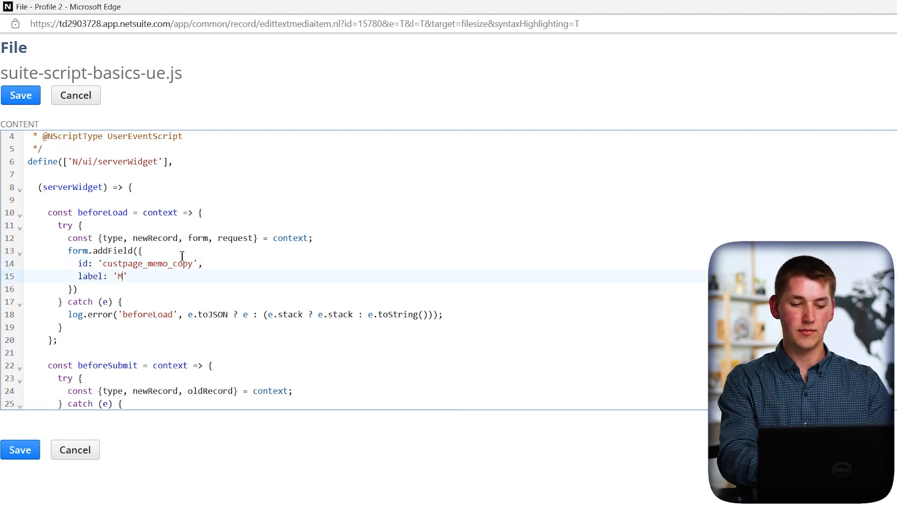
type("emo Co")
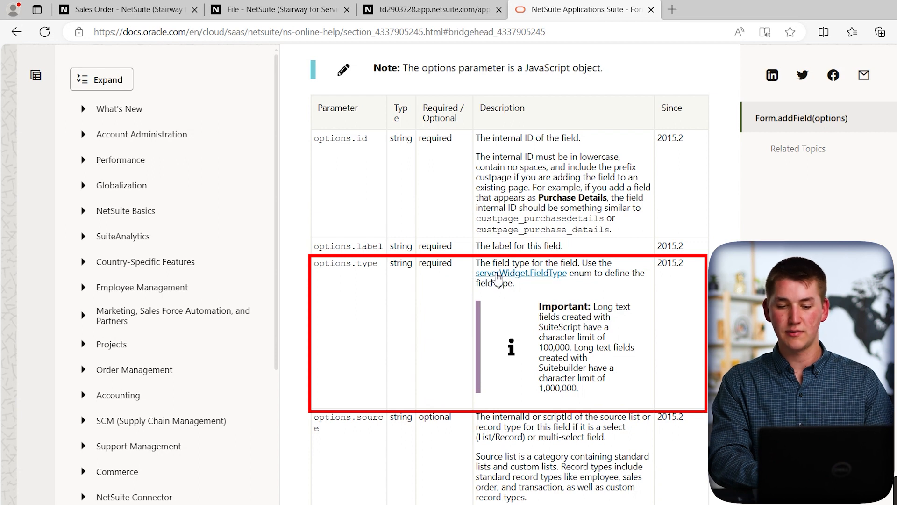
Step: Open the serverWidget.FieldType reference in a new tab and locate the TEXTAREA value
left_click(520, 273)
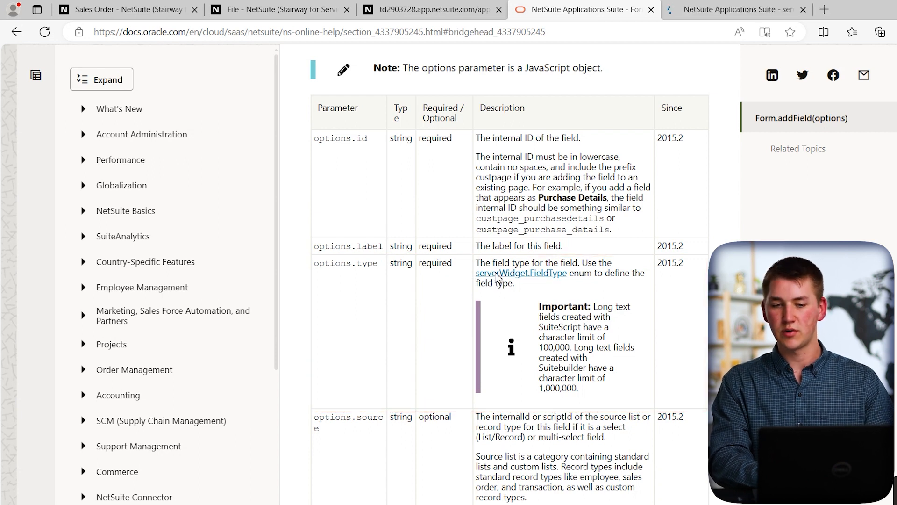
left_click(520, 272)
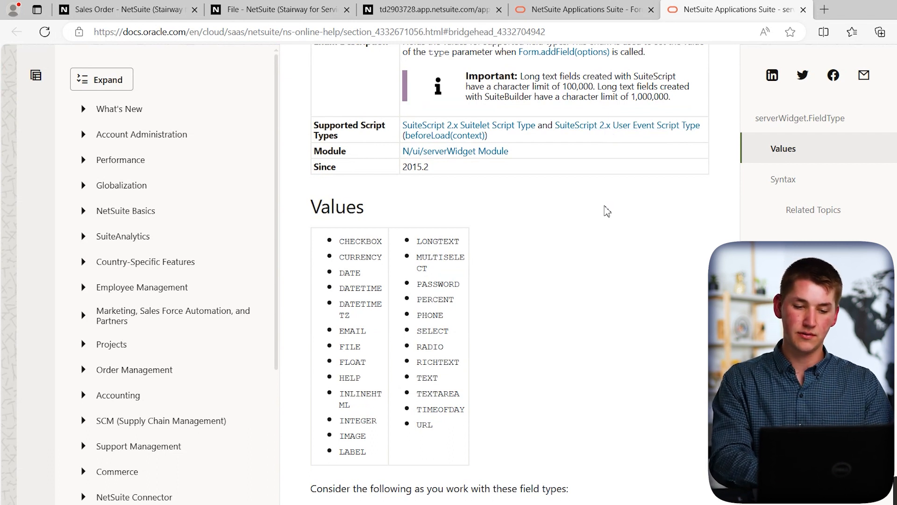
scroll("down", 3)
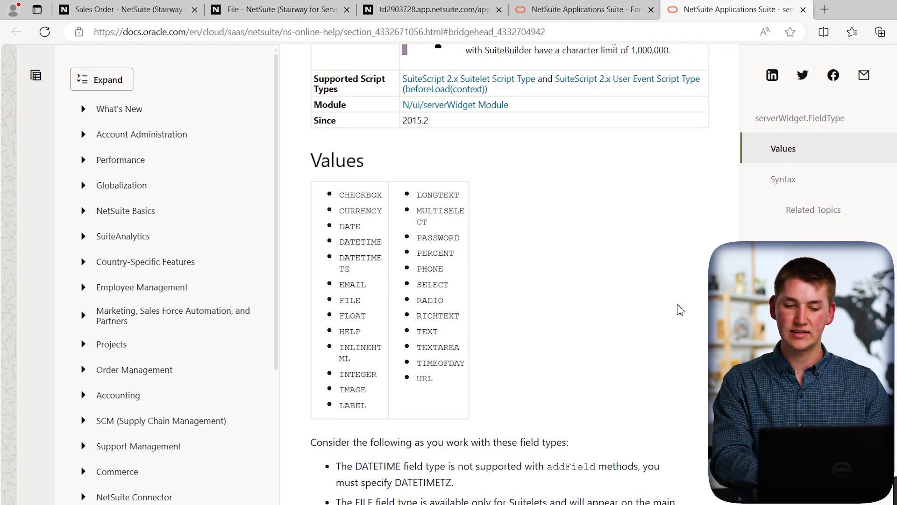
scroll("down", 3)
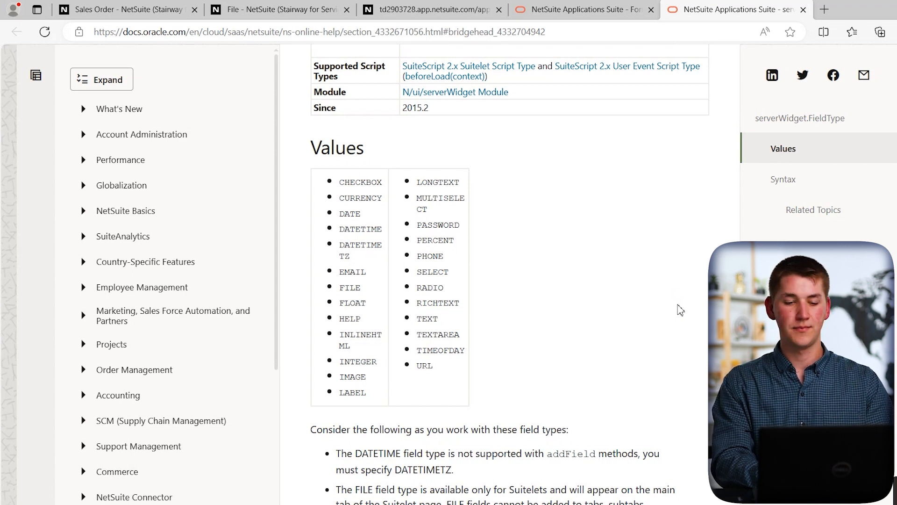
mouse_move(493, 304)
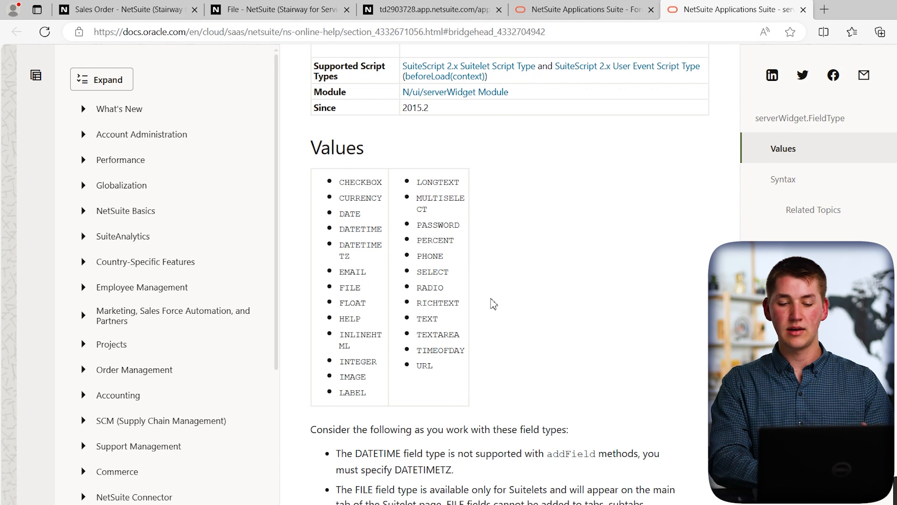
mouse_move(414, 348)
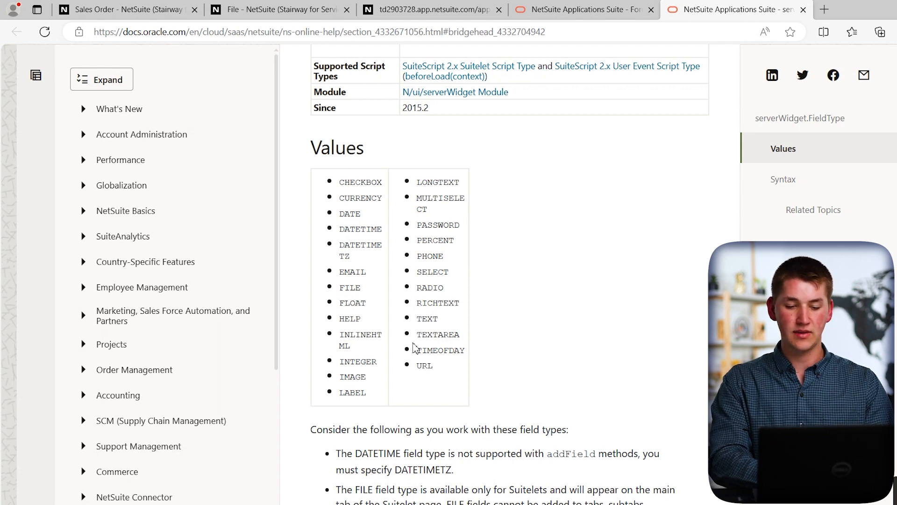
double_click(437, 334)
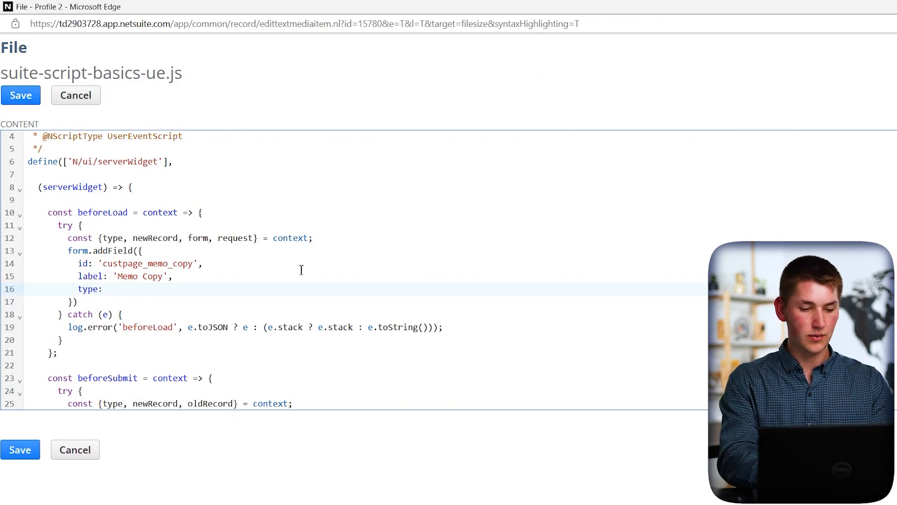
Step: Add type: serverWidget.FieldType.TEXTAREA to the addField call
type("serverWidget.")
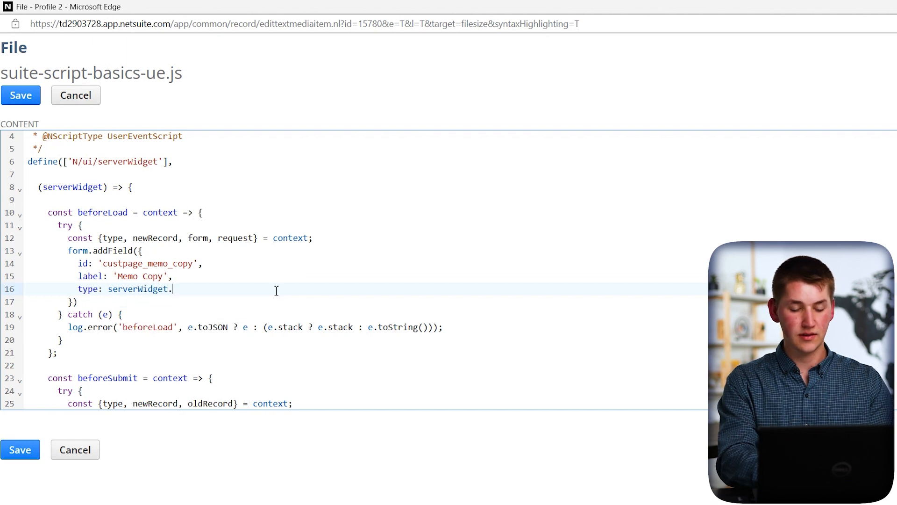
type("FieldT")
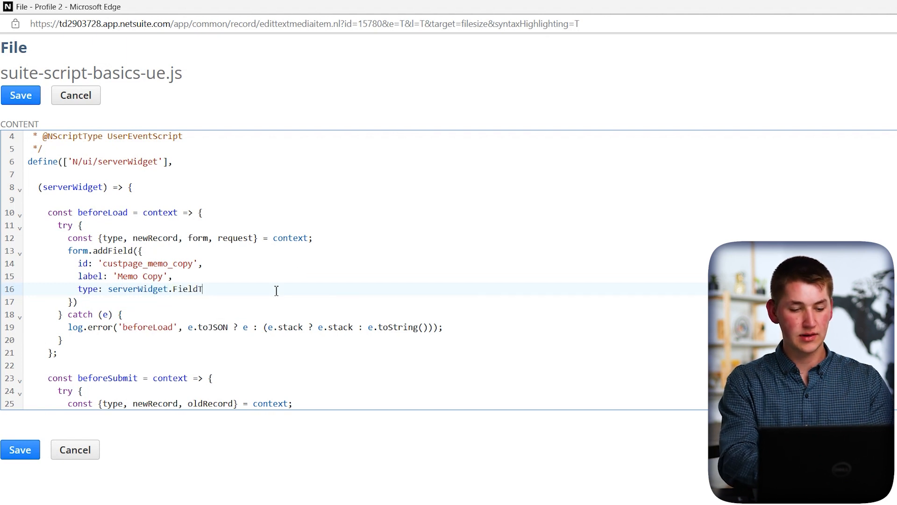
type("ype.")
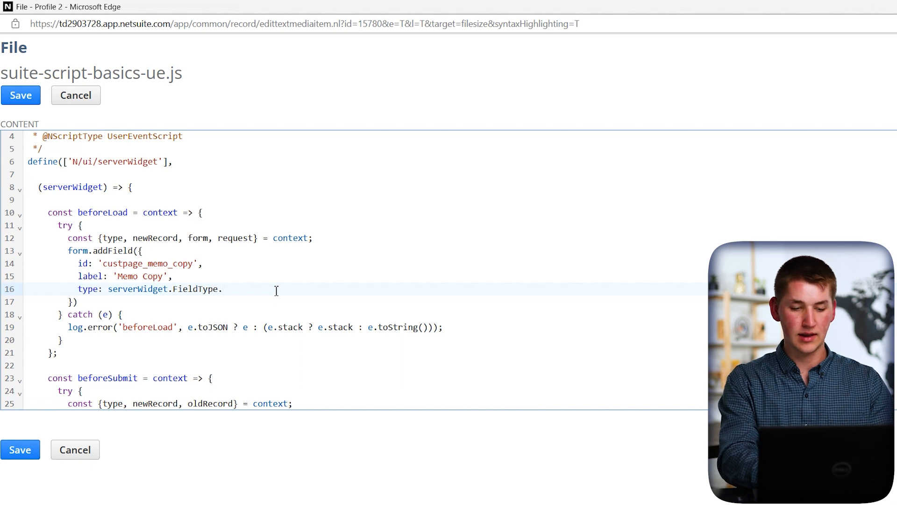
type("TEXTAREA,")
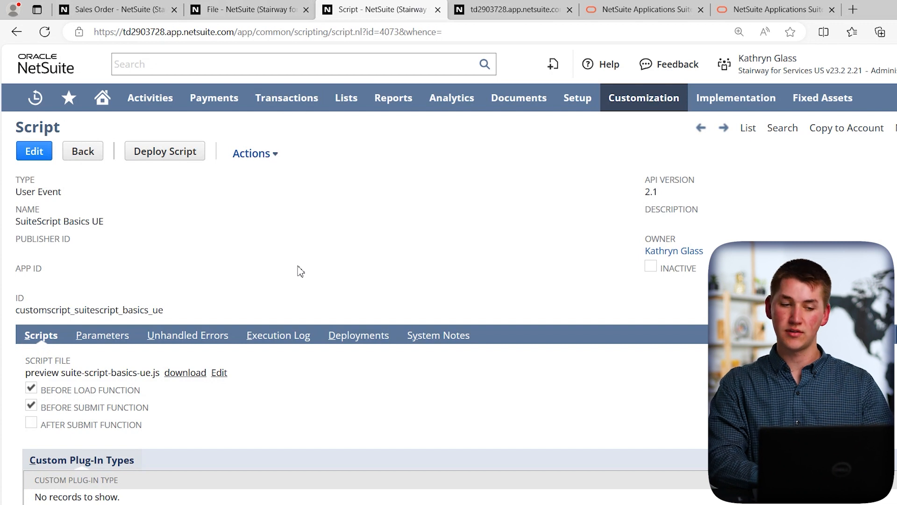
Step: Edit sales order 2401, enter 'that' in Memo Copy, then return to the script file record
left_click(112, 10)
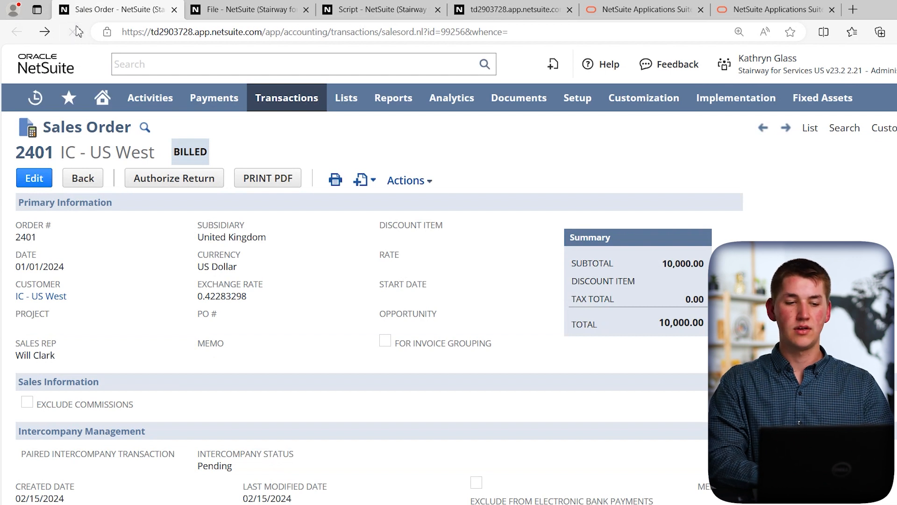
scroll("down", 3)
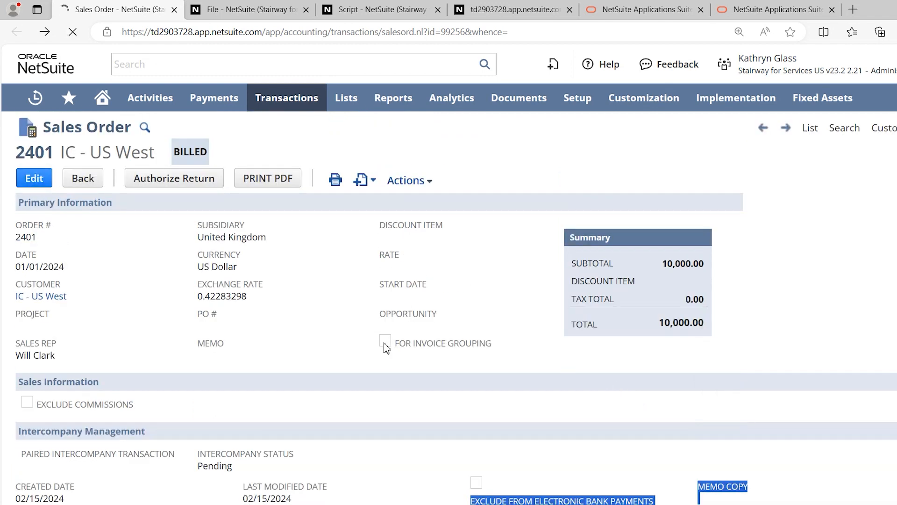
left_click(34, 178)
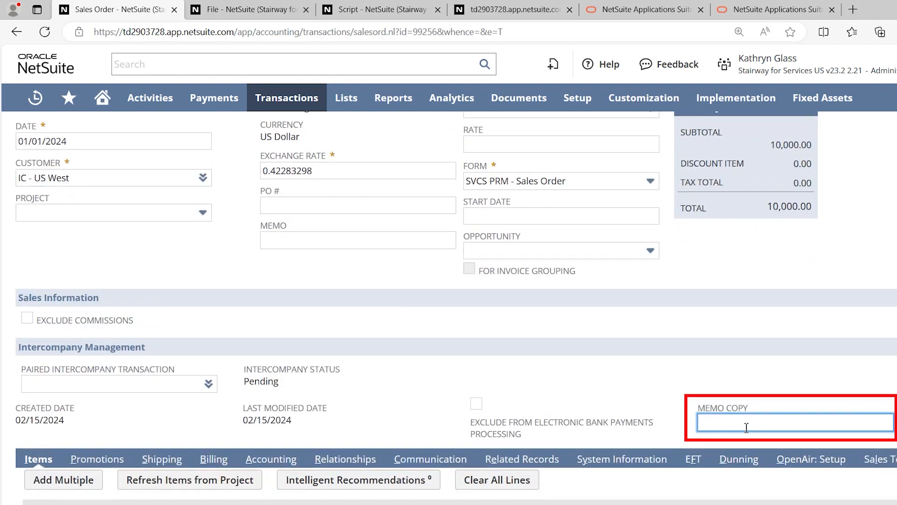
type("that")
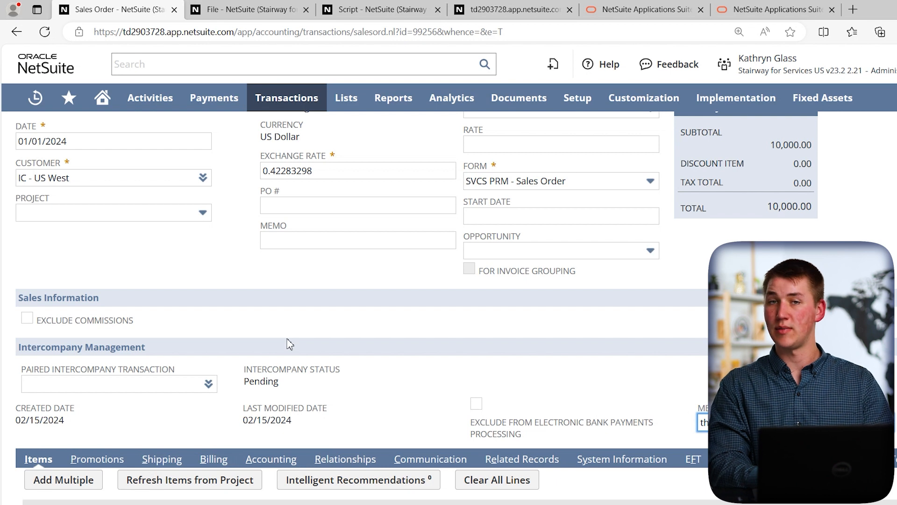
scroll("down", 3)
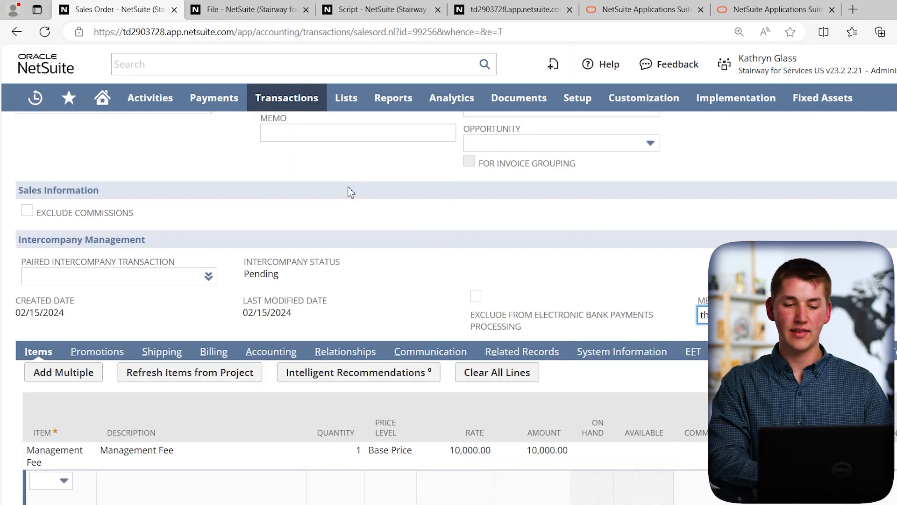
left_click(249, 9)
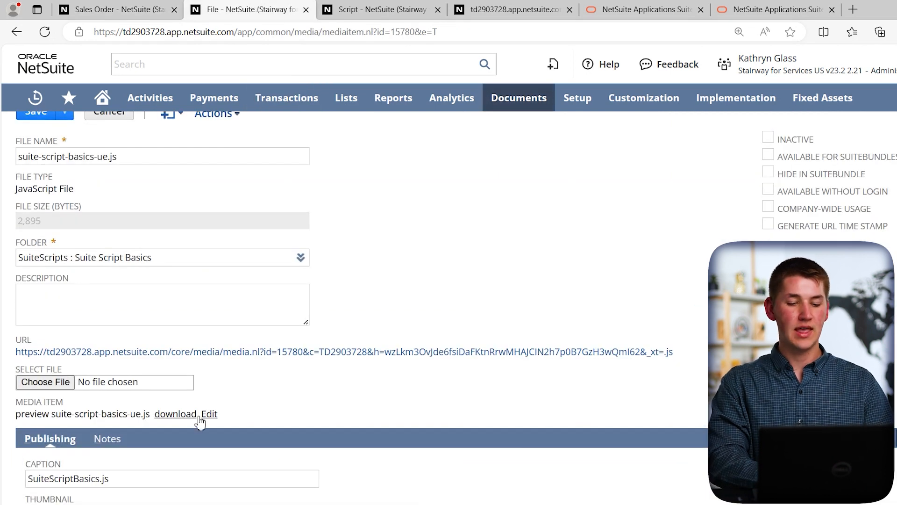
Step: Edit the contents of suite-script-basics-ue.js from its file record
left_click(209, 414)
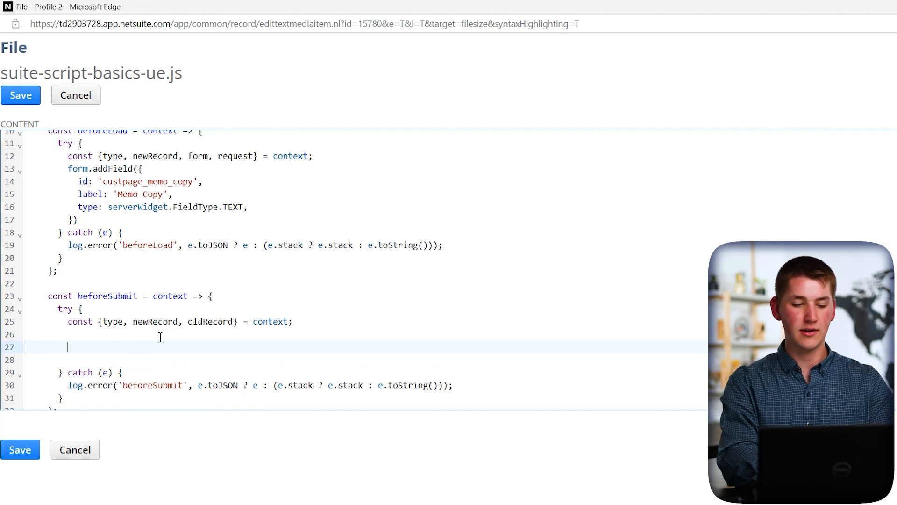
Step: In beforeSubmit, read the custpage_memo_copy value with newRecord.getValue into a memo constant
type("newRecor")
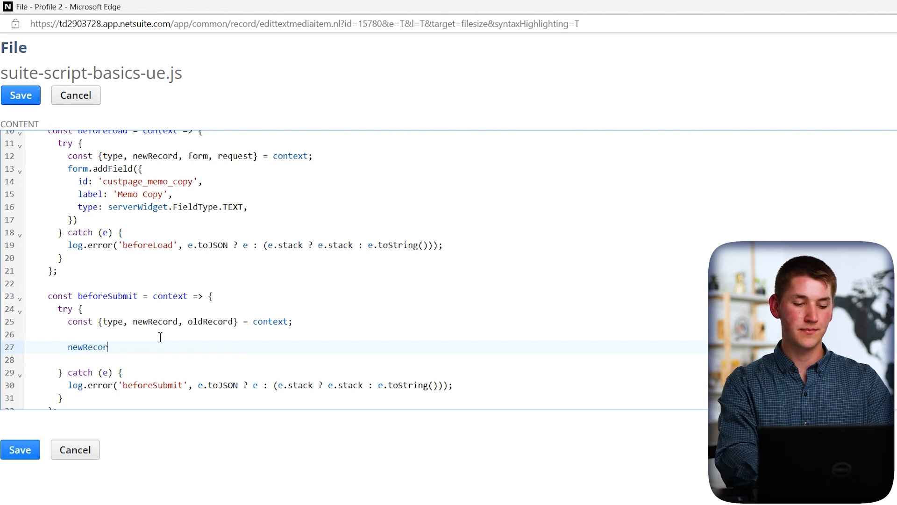
type("d.getValue({")
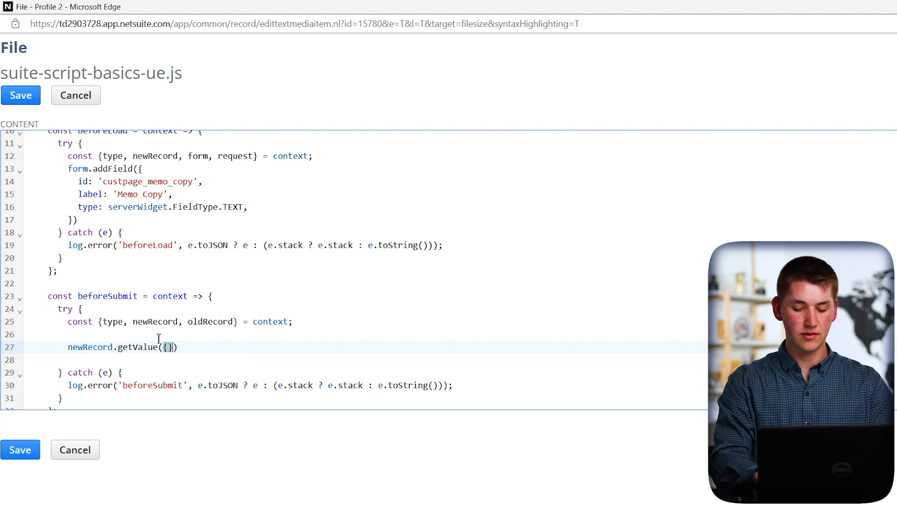
type("fieldId")
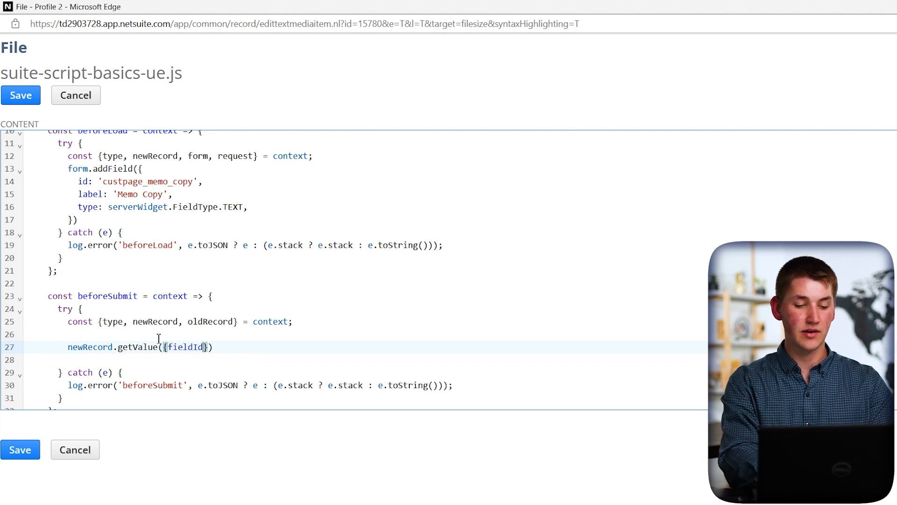
type(": 'custpage_memo_copy'")
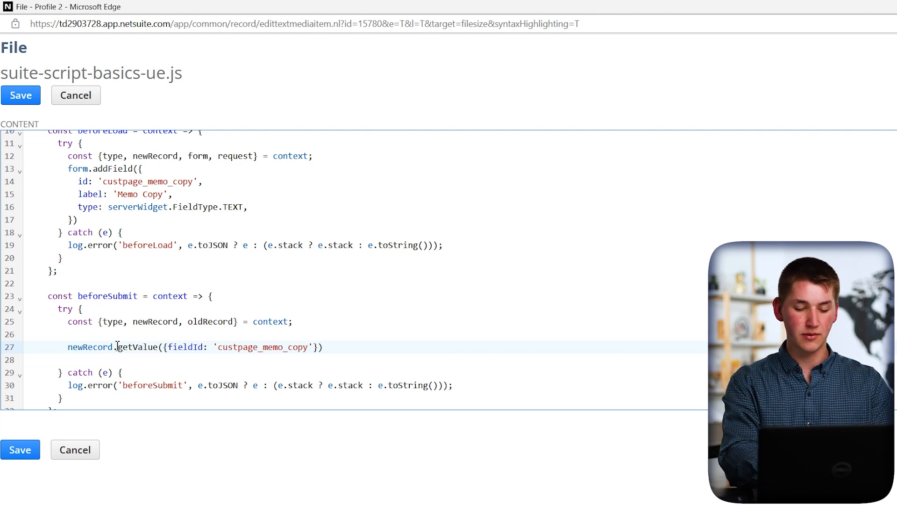
type("const")
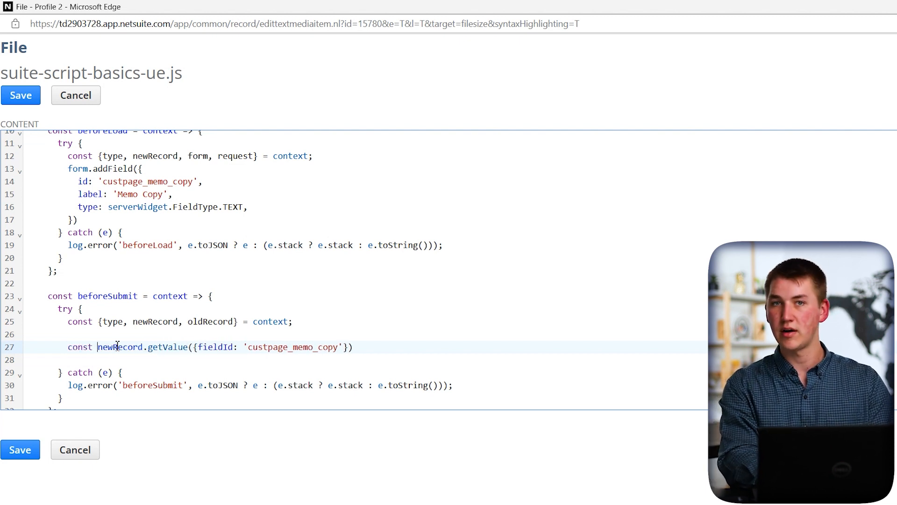
type("memoCopyValue =")
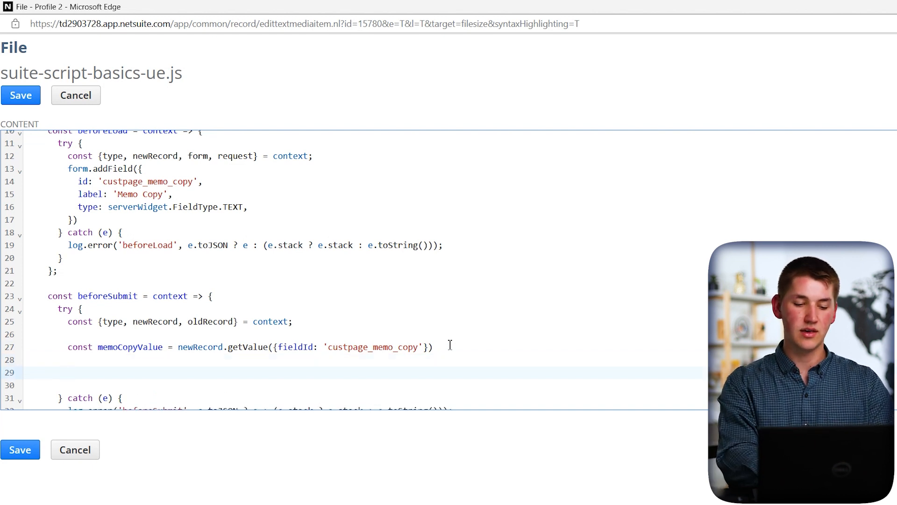
Step: Set the 'memo' field to memoCopyValue with newRecord.setValue and save the file
type("newRecord.s")
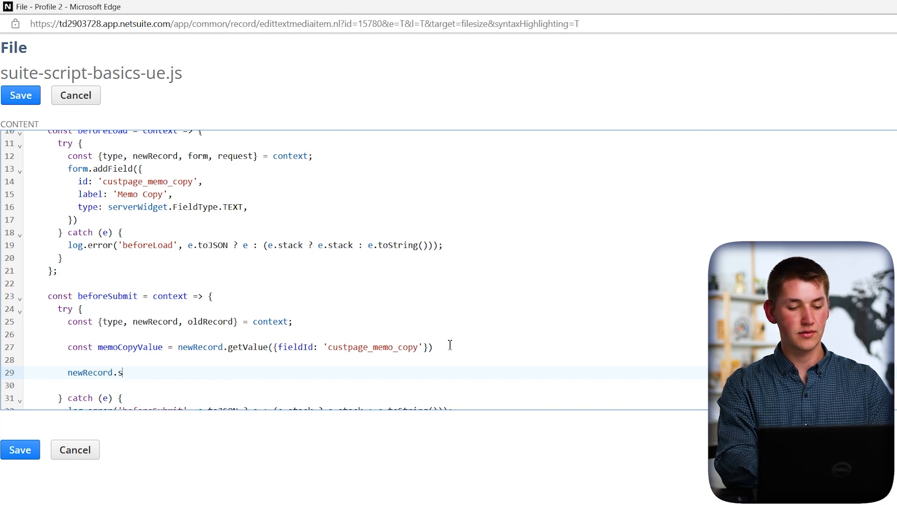
type("etValu")
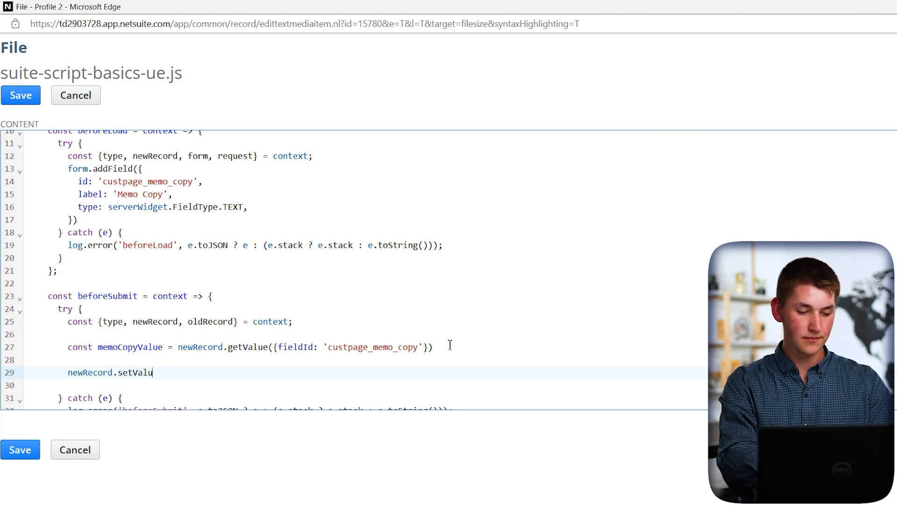
type("()")
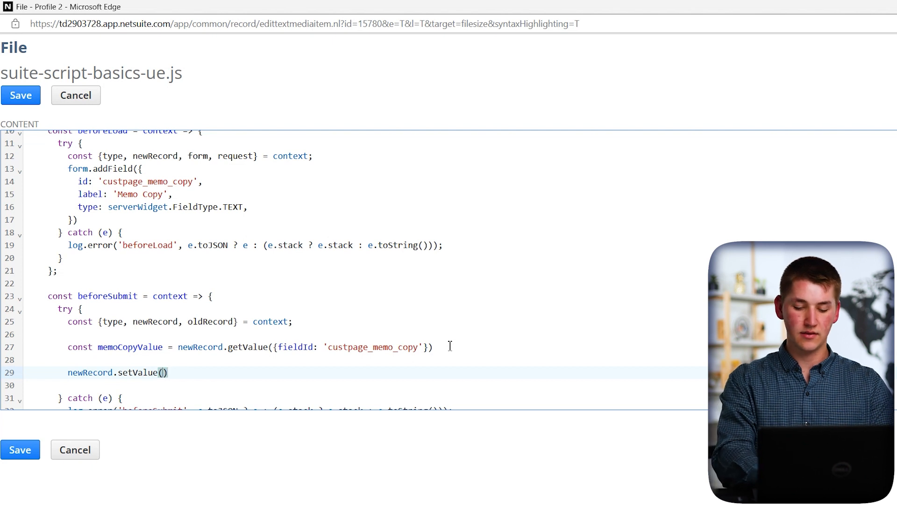
type("{}")
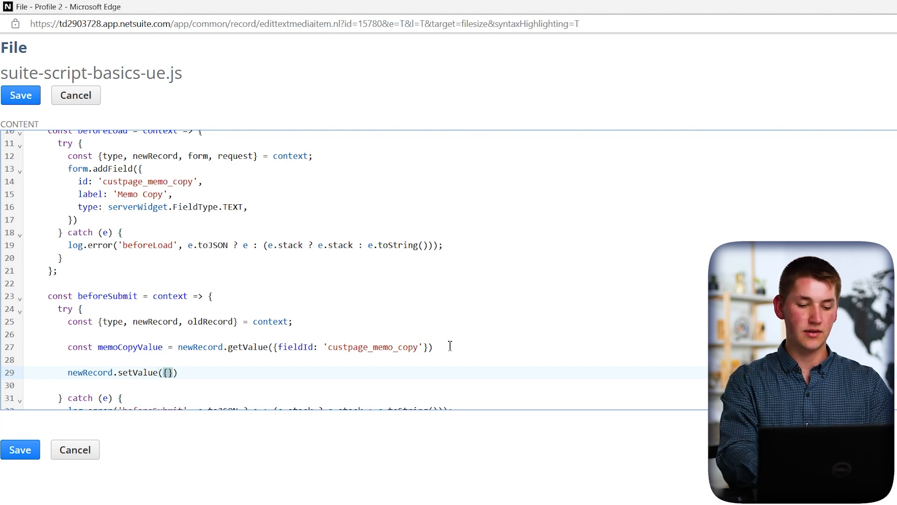
type("fieldId: '")
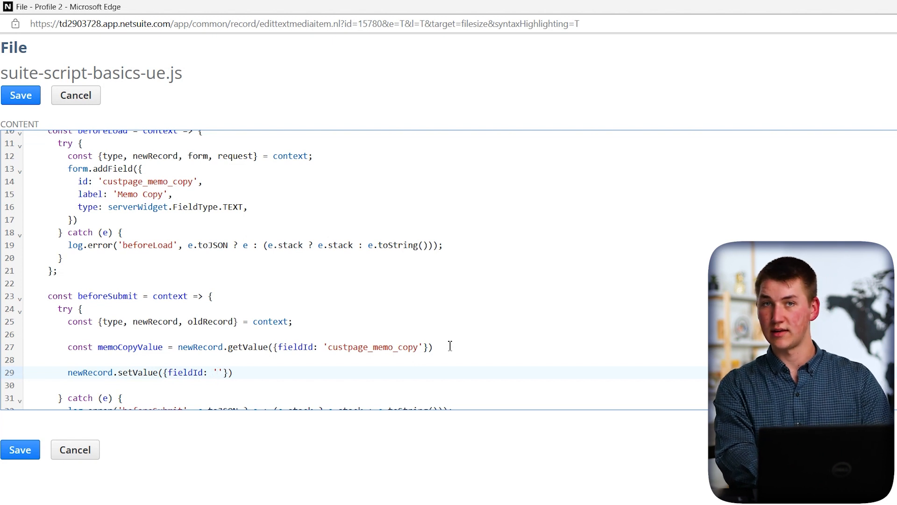
type("memo")
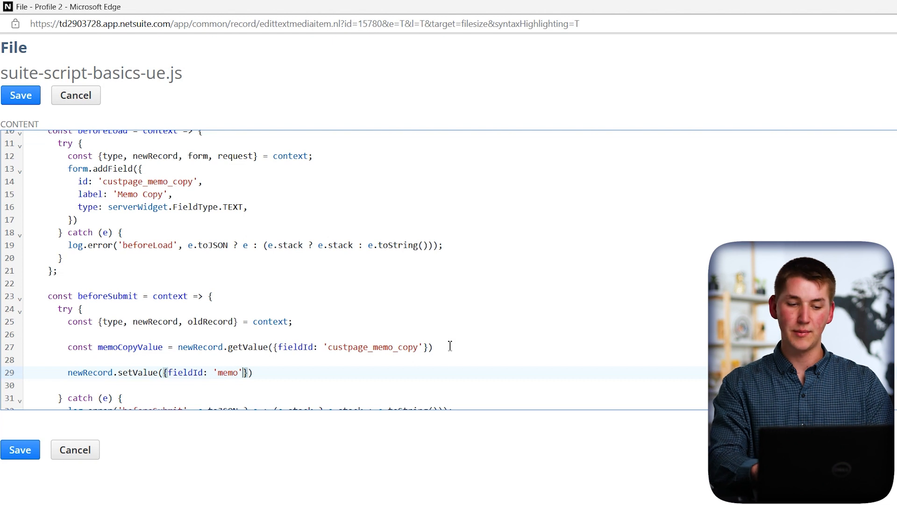
type(", value:")
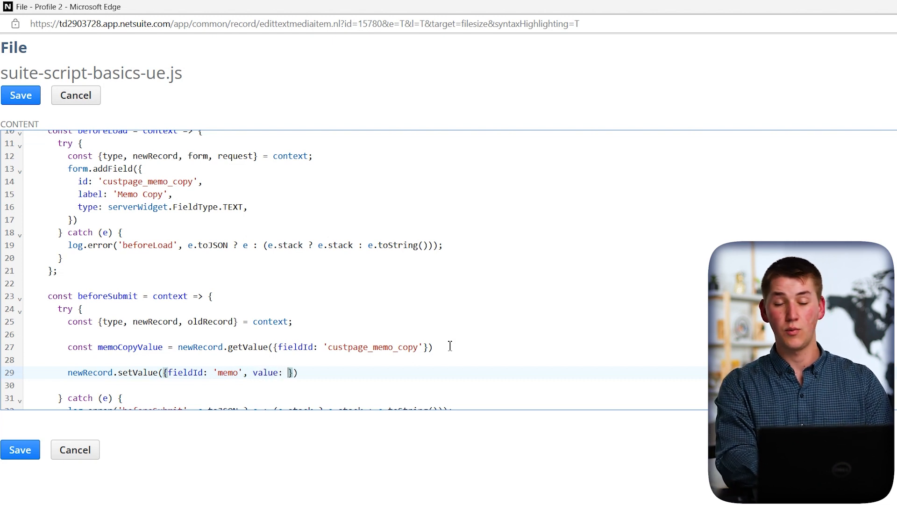
type("memo")
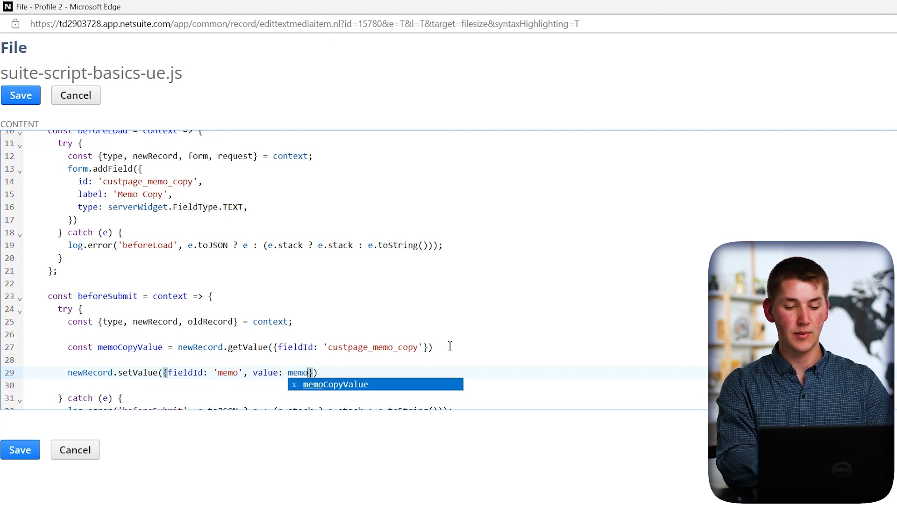
key("Tab")
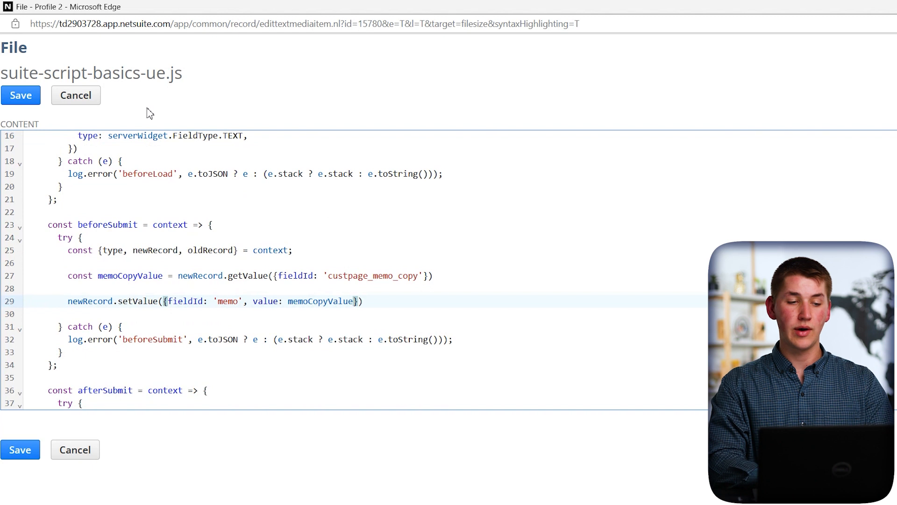
left_click(20, 95)
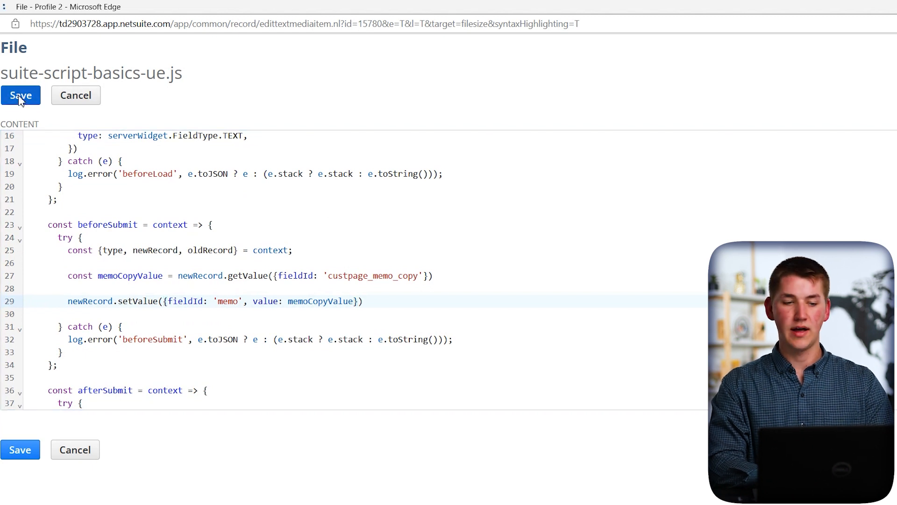
left_click(20, 95)
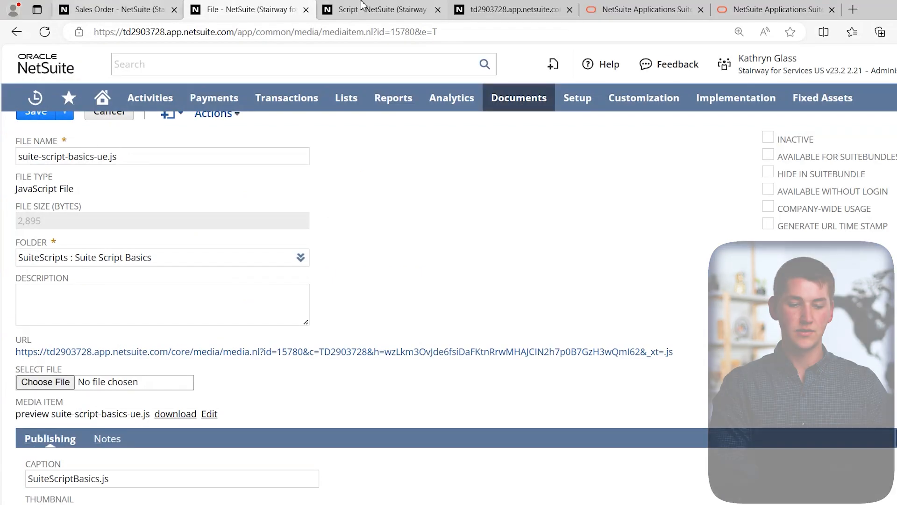
Step: Enter 'Hello, SuperSuite!' in Memo Copy, save sales order 2401, and verify the Memo value
left_click(114, 10)
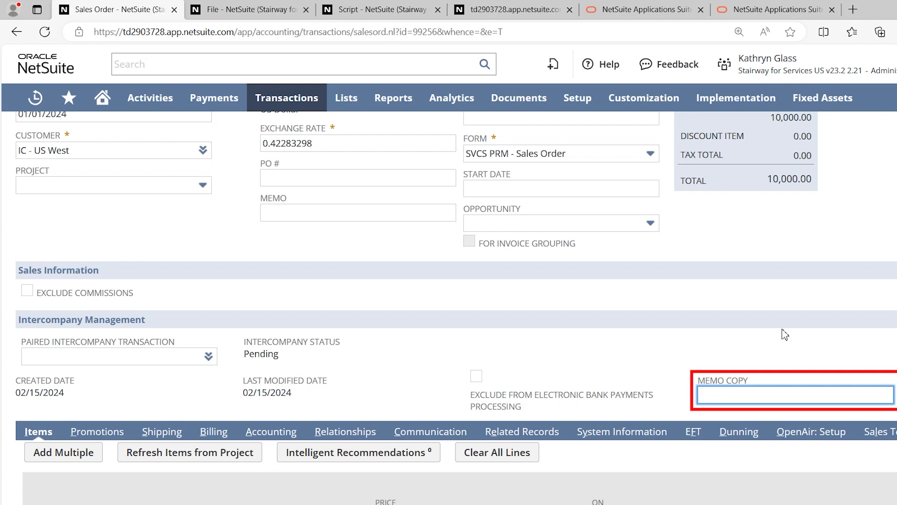
type("Hello, S")
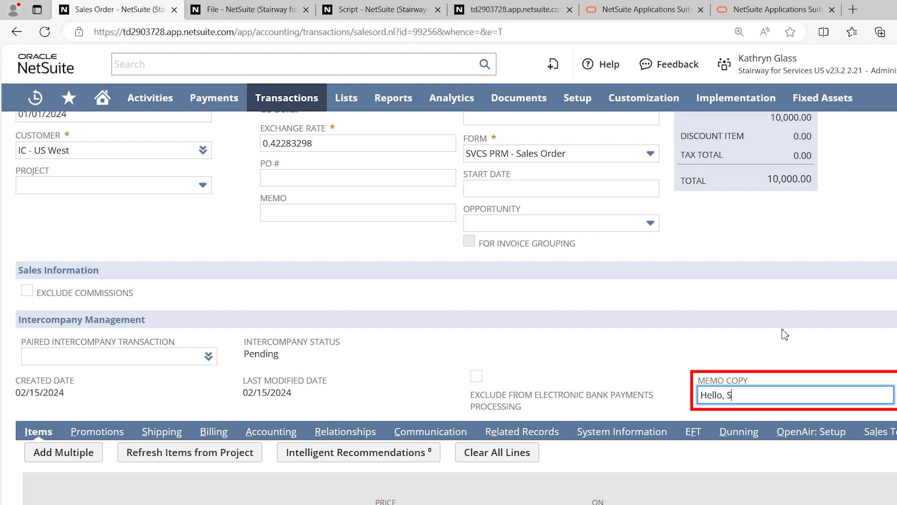
type("uperSuite!")
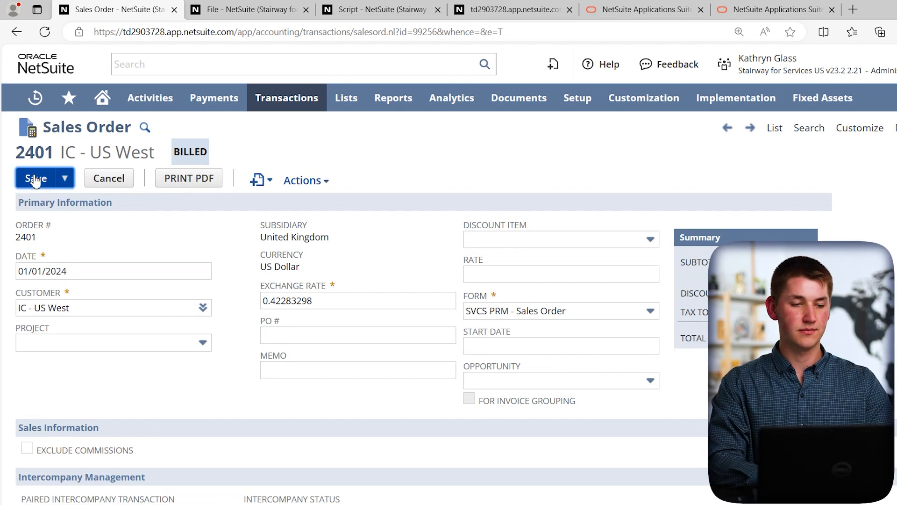
left_click(35, 178)
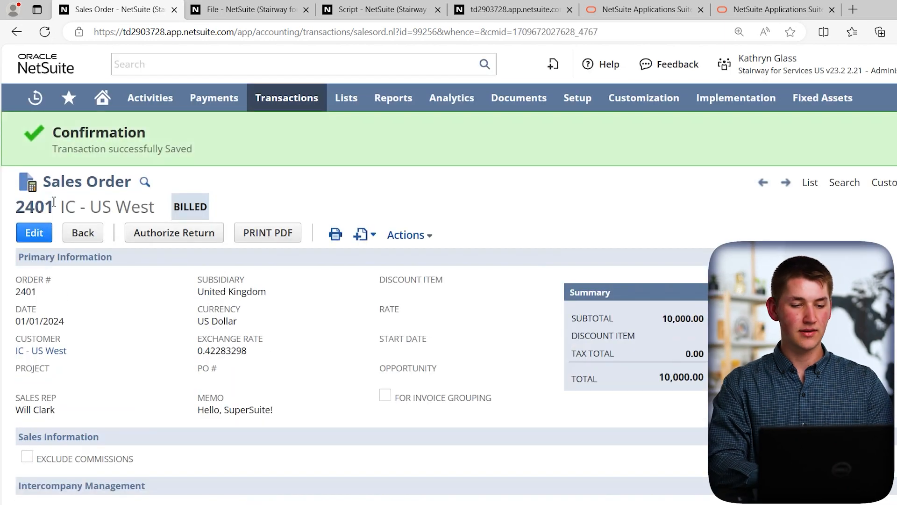
scroll("down", 3)
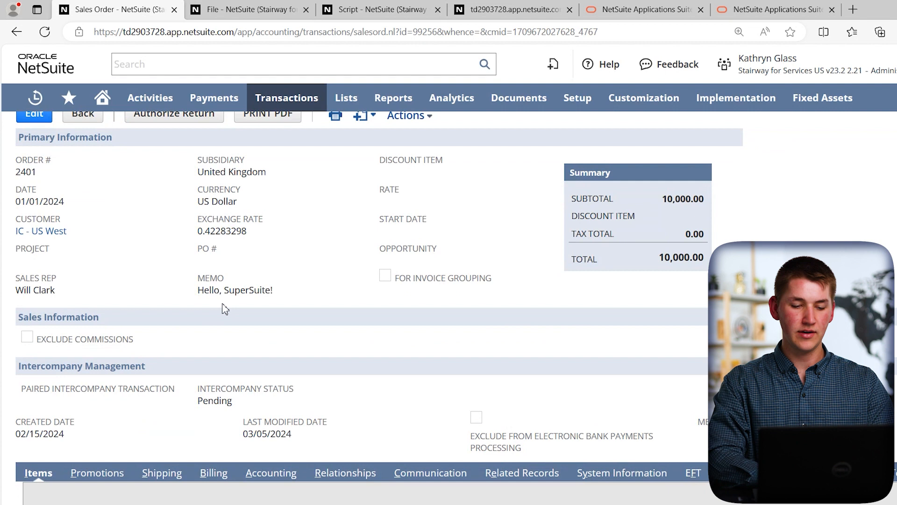
double_click(207, 289)
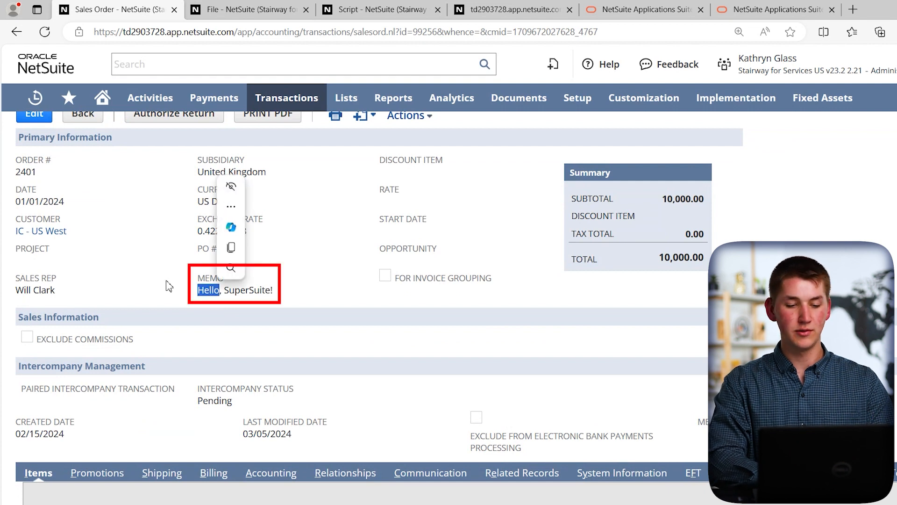